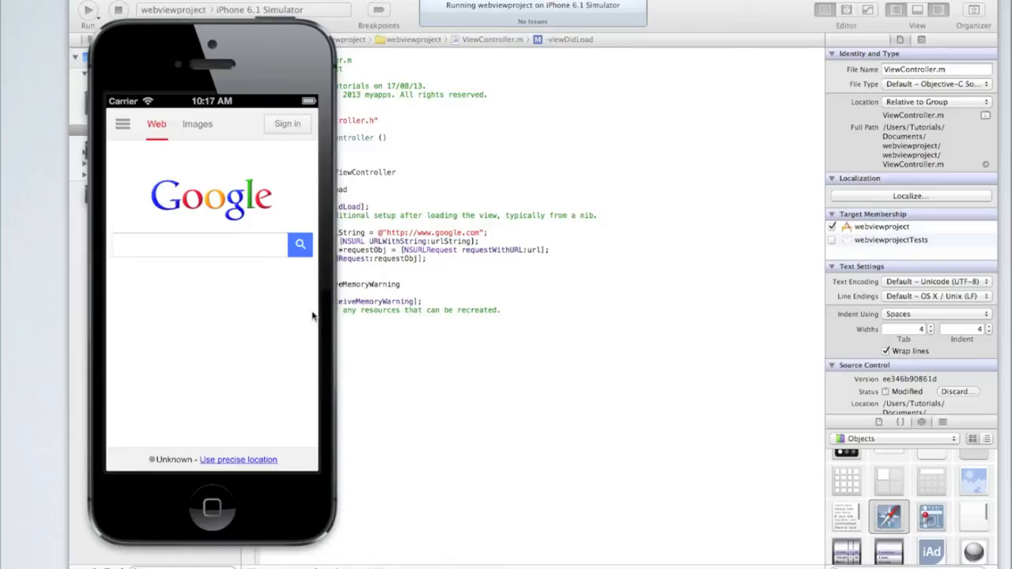
mouse_move(262, 307)
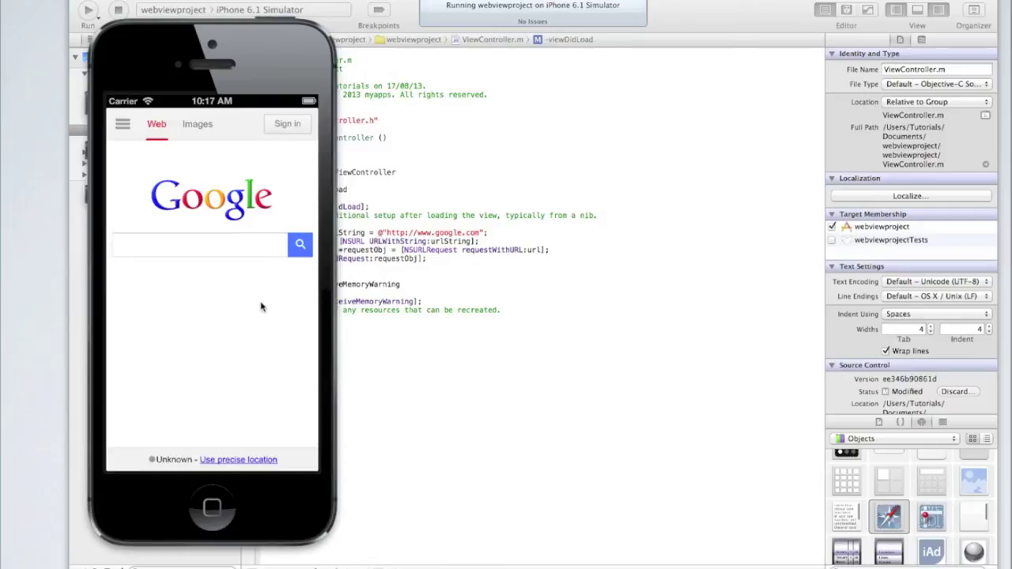
mouse_move(257, 306)
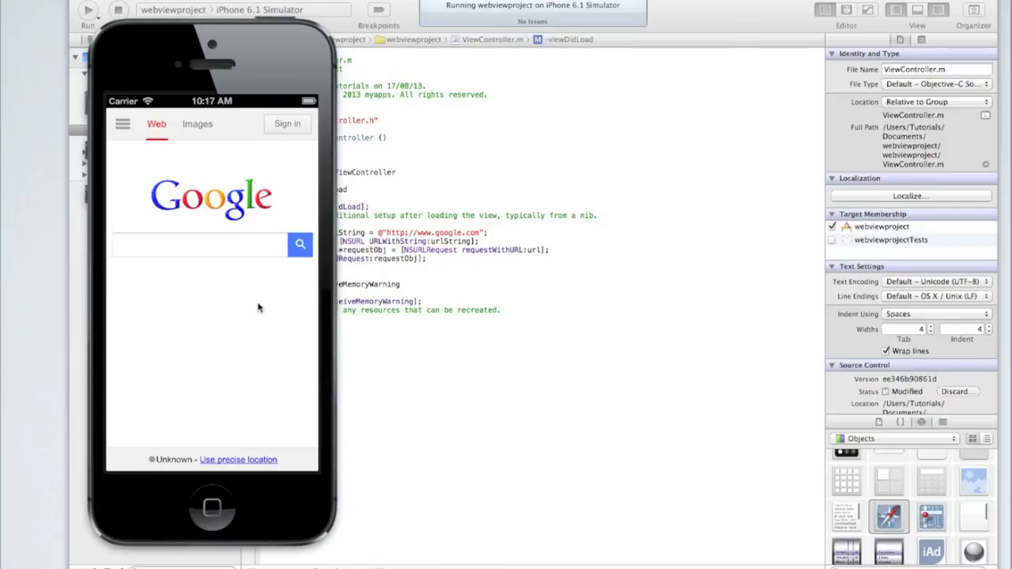
mouse_move(212, 204)
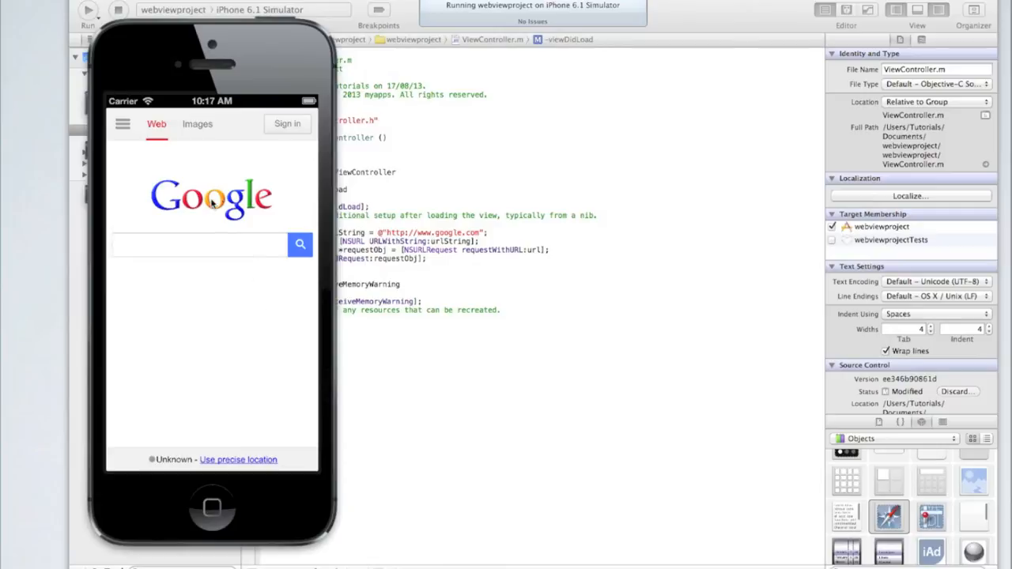
Search Google for 99centsappdevelopment inside the simulated app's web view
click(197, 243)
text(99centsappdevelopment)
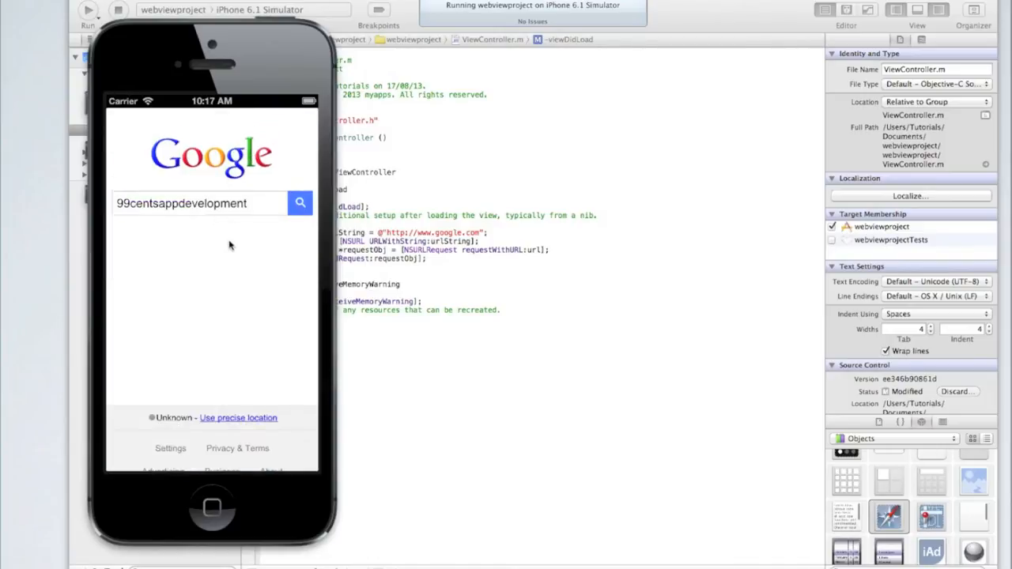
click(299, 202)
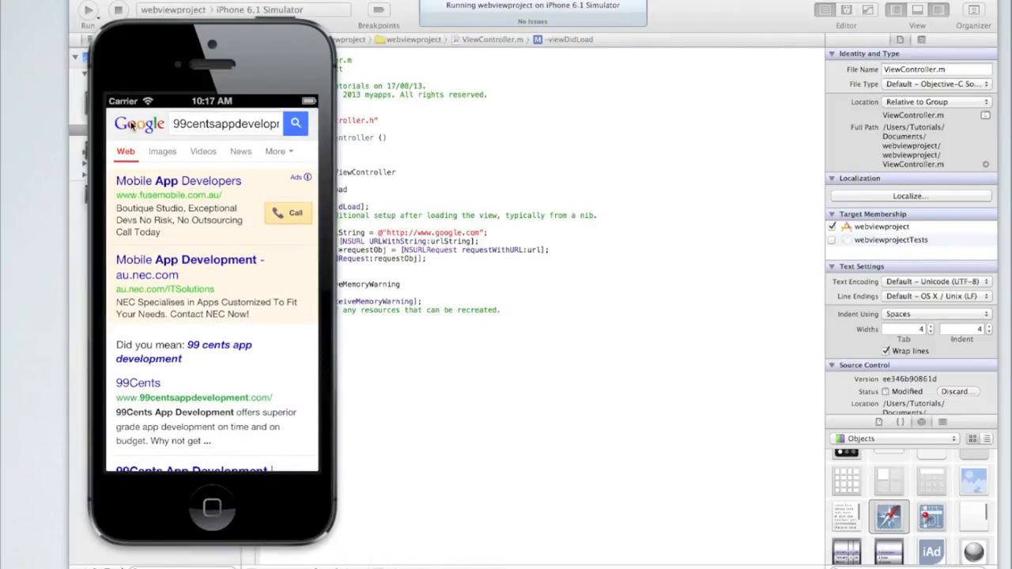
mouse_move(379, 166)
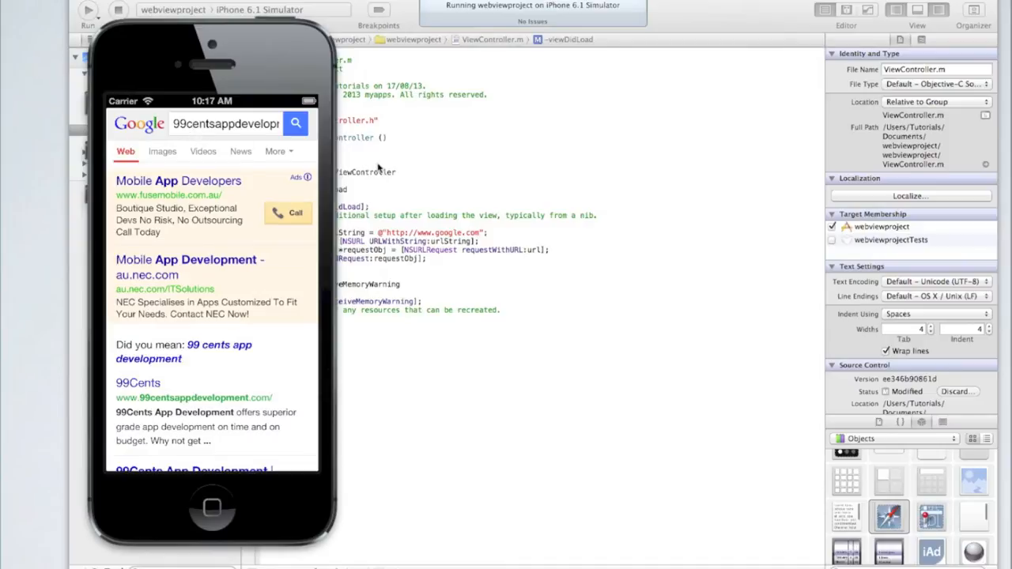
mouse_move(405, 228)
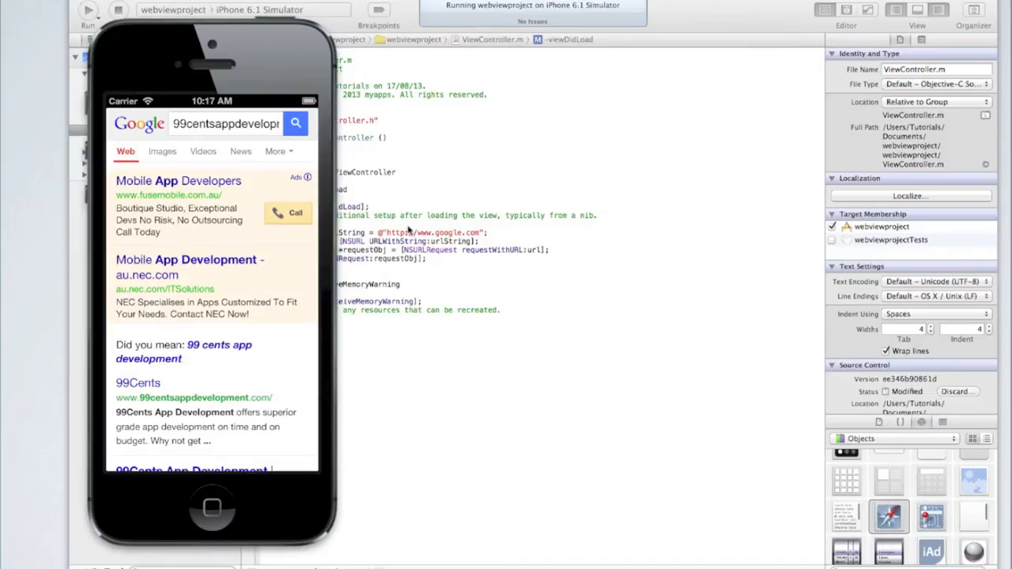
Return to Xcode and show MainStoryboard.storyboard with the view controller scene
click(119, 14)
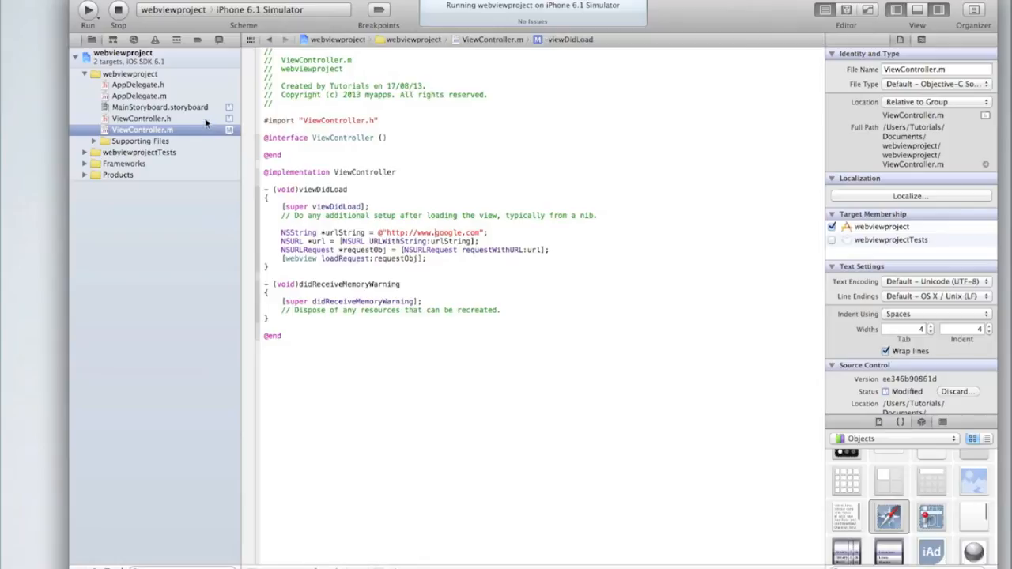
click(155, 107)
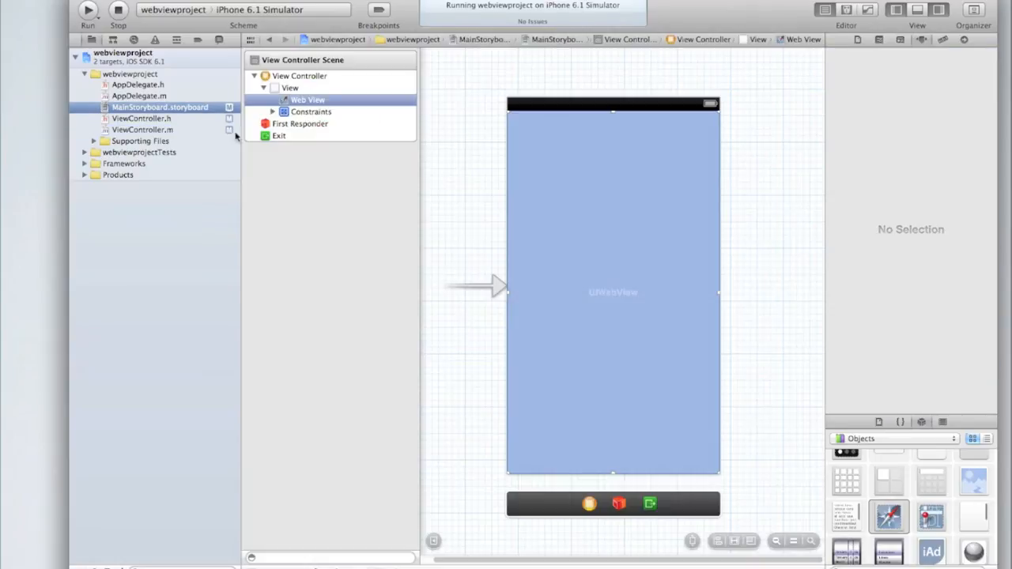
mouse_move(348, 147)
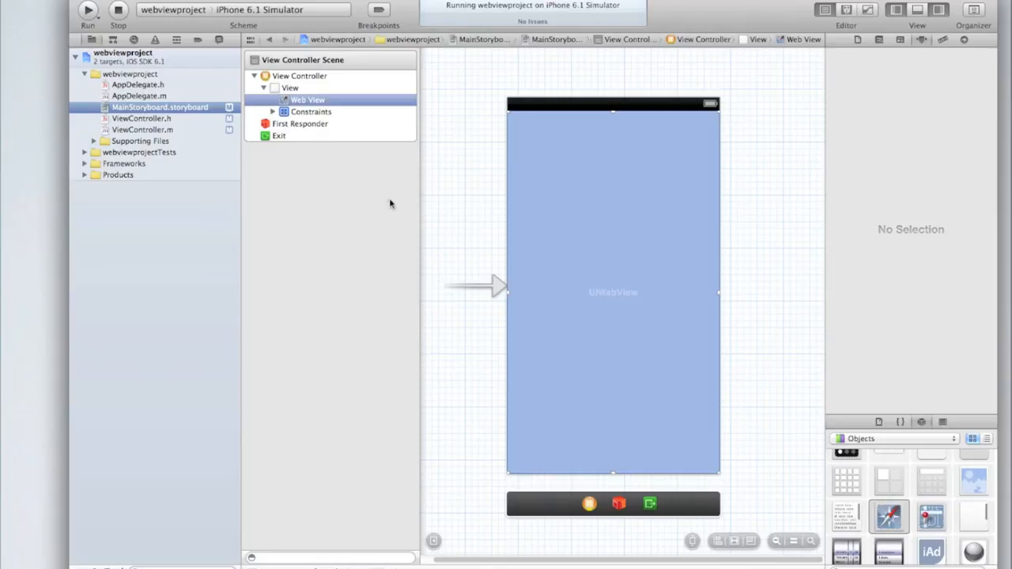
mouse_move(613, 114)
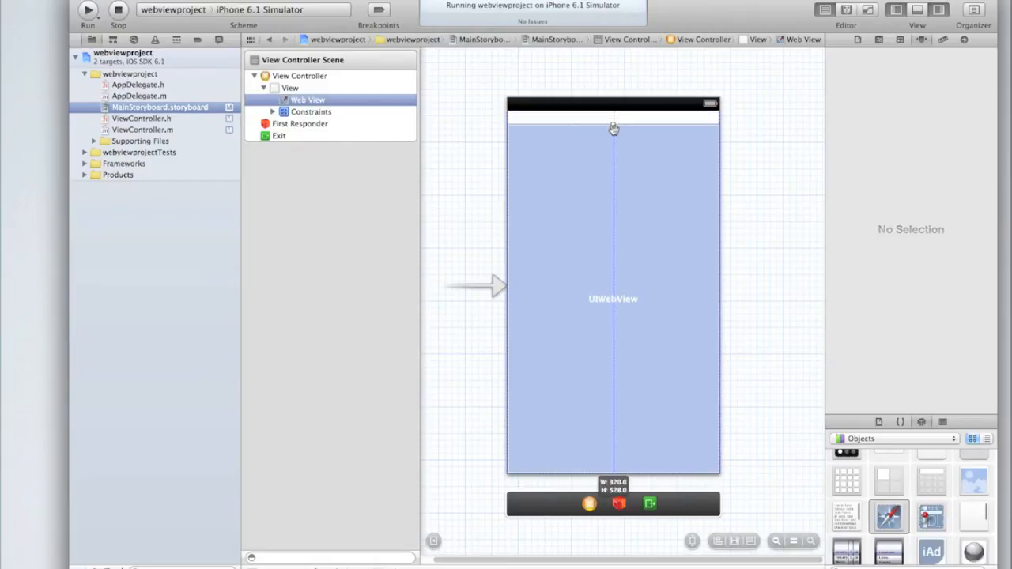
Shrink the web view from its top edge to free space above it
drag(614, 126, 615, 142)
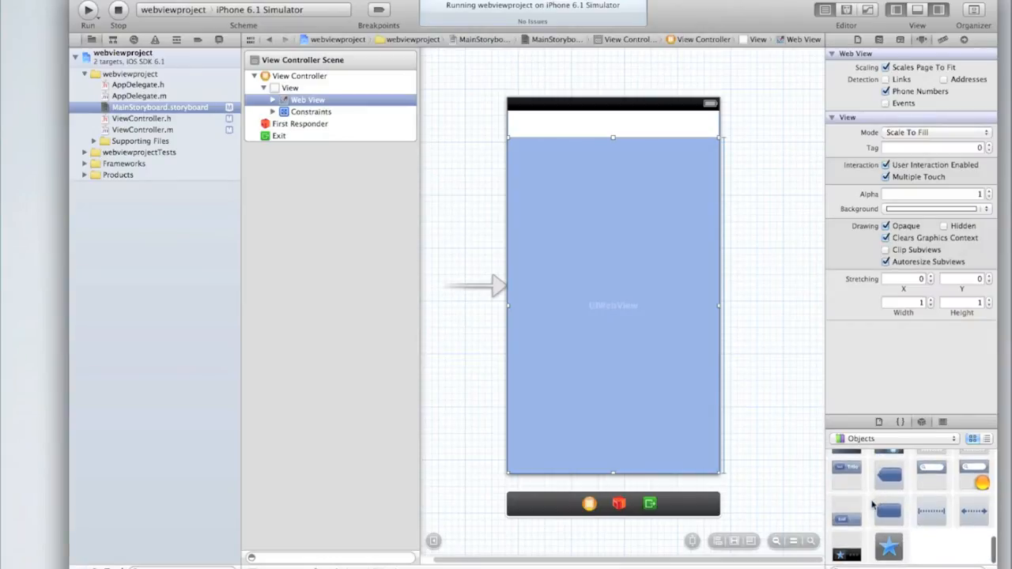
mouse_move(884, 522)
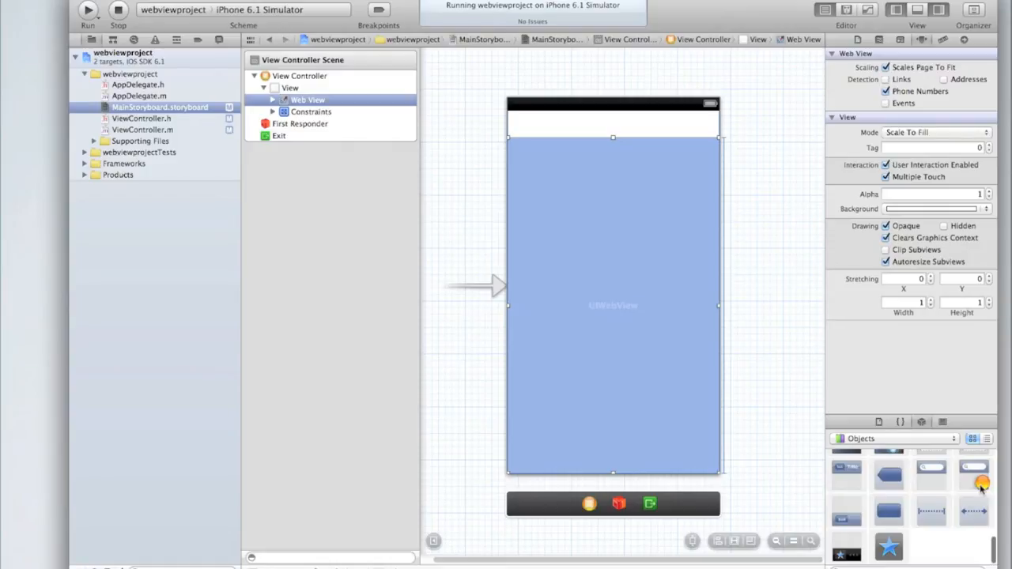
mouse_move(891, 506)
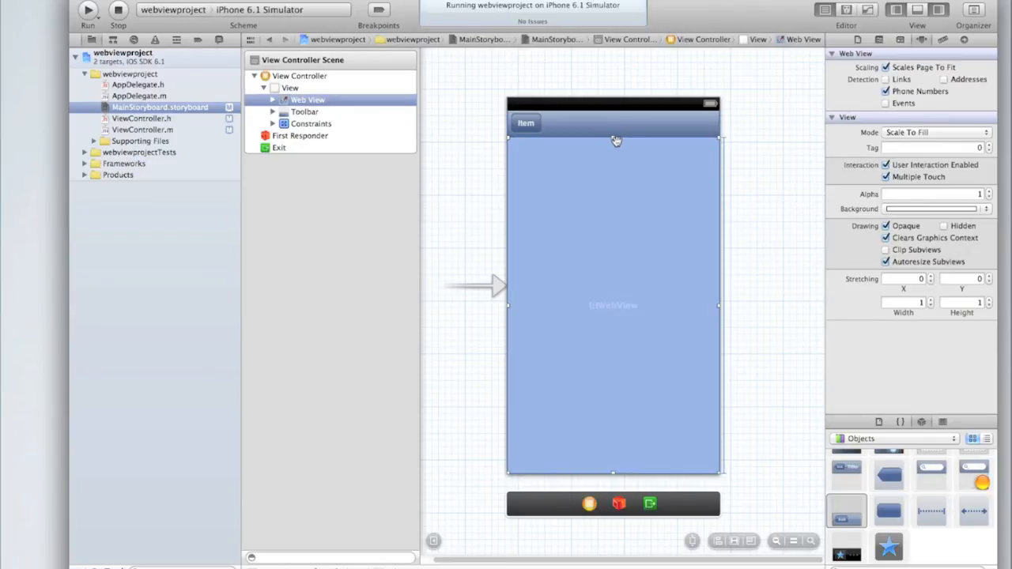
Select the new toolbar's Item button to edit its style and title
click(304, 111)
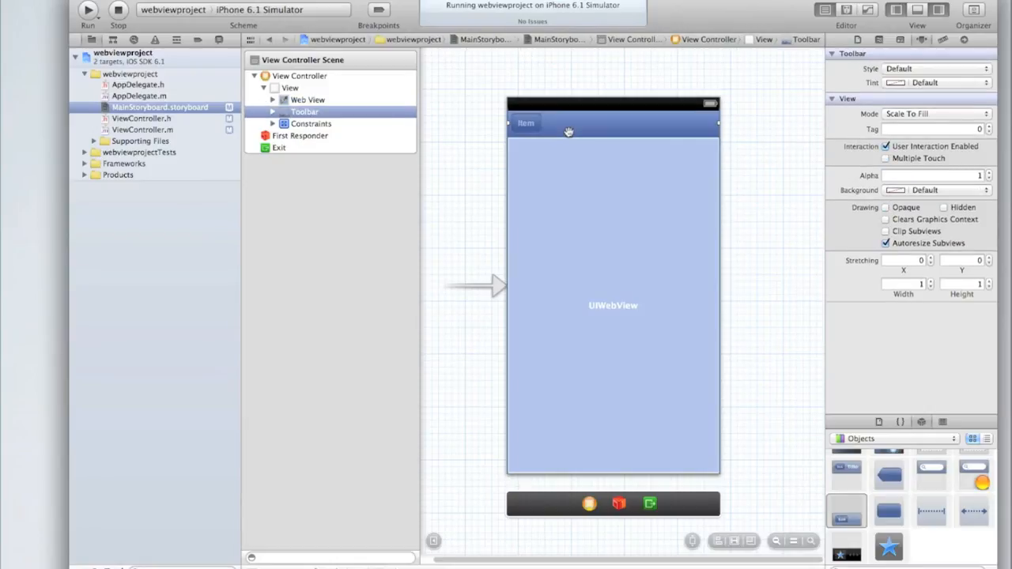
click(524, 123)
text(Go!)
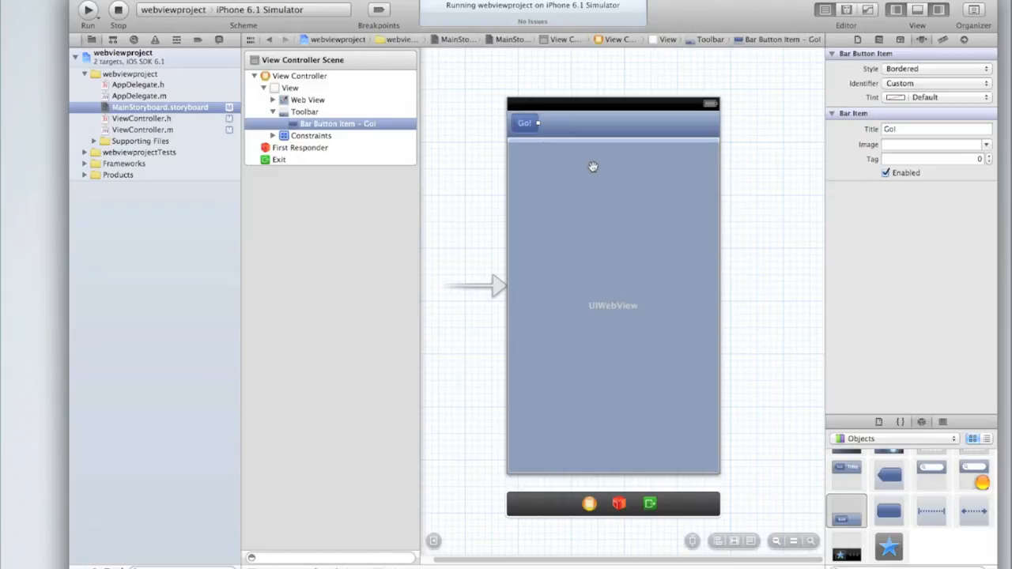
mouse_move(889, 499)
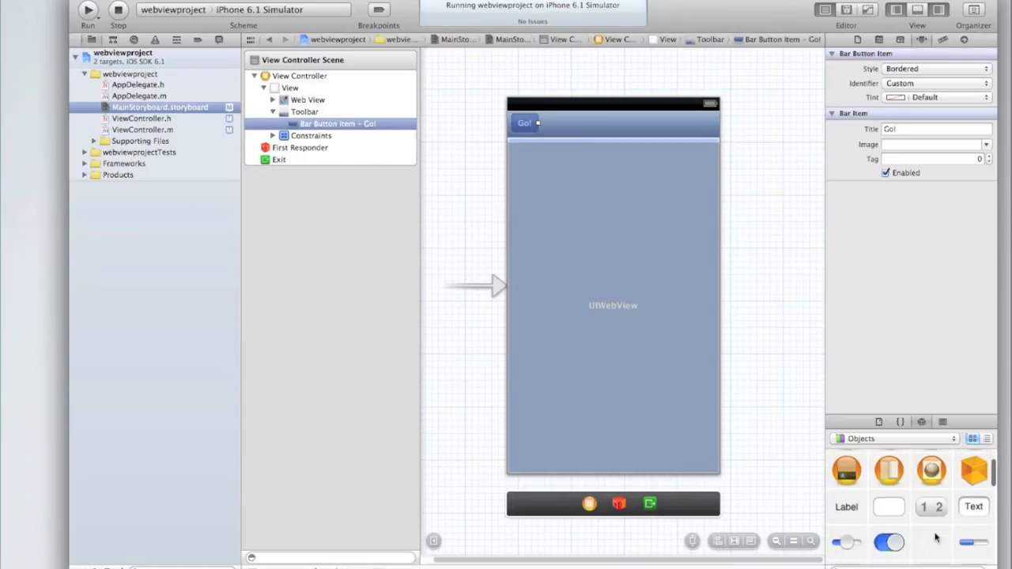
Add a Text Field to the toolbar and widen it to fill the space before Go!
scroll(down, 3)
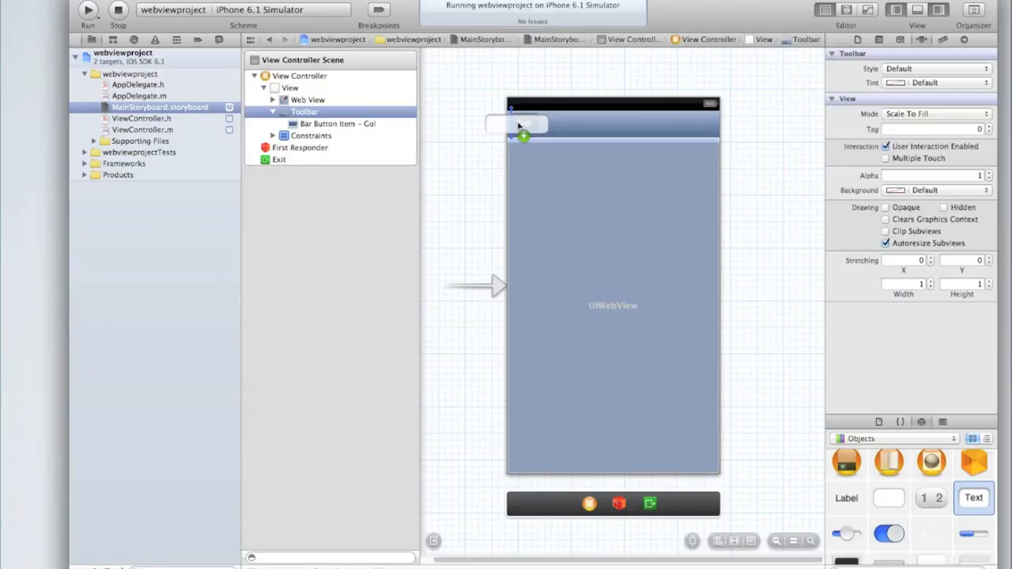
click(518, 123)
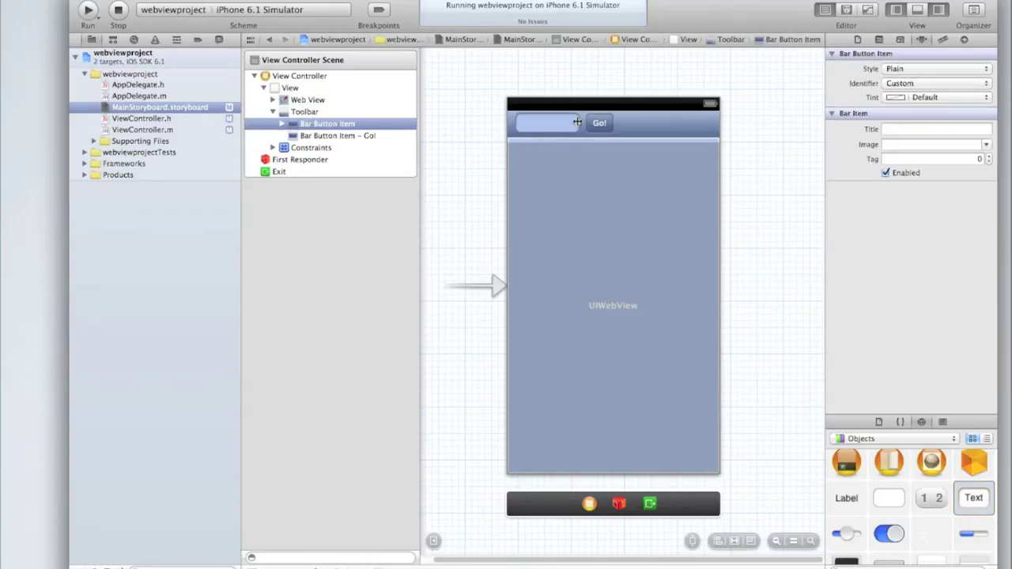
drag(577, 123, 656, 126)
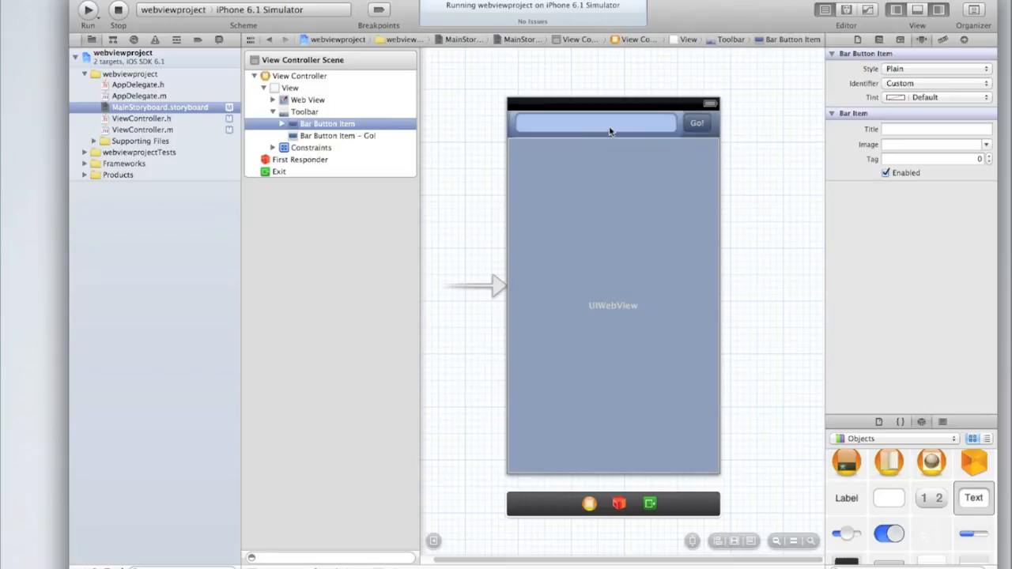
click(594, 123)
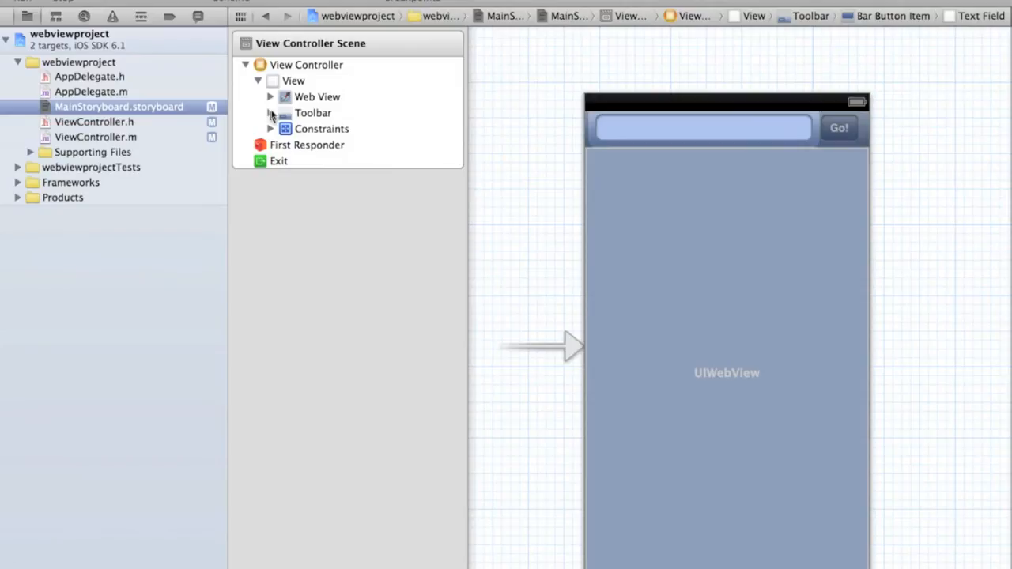
Give the toolbar text field the placeholder Enter URL Here
click(270, 114)
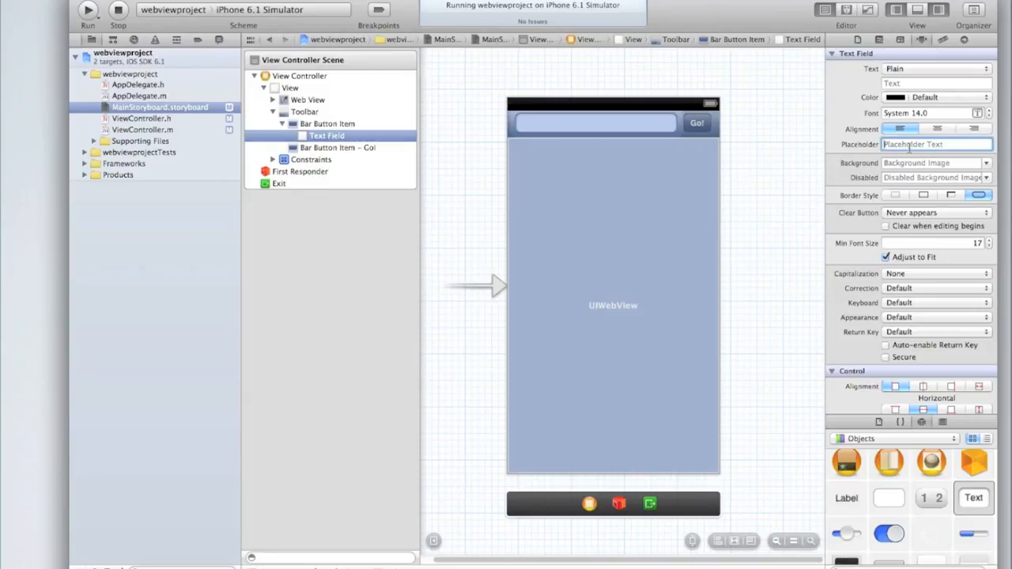
text(Enter URL Here)
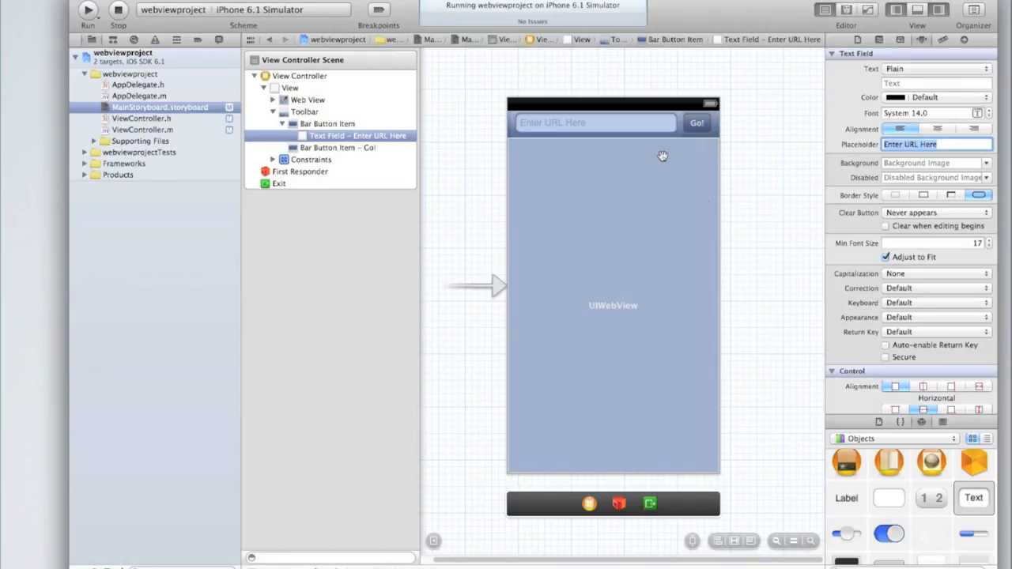
mouse_move(719, 123)
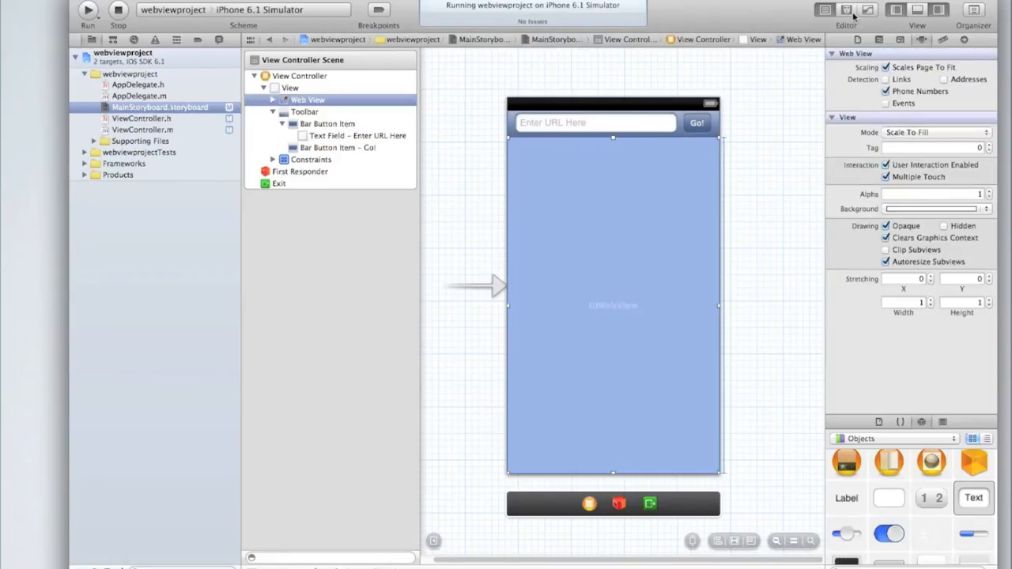
Connect the text field to ViewController.h as an IBOutlet named textField using the Assistant Editor
click(846, 11)
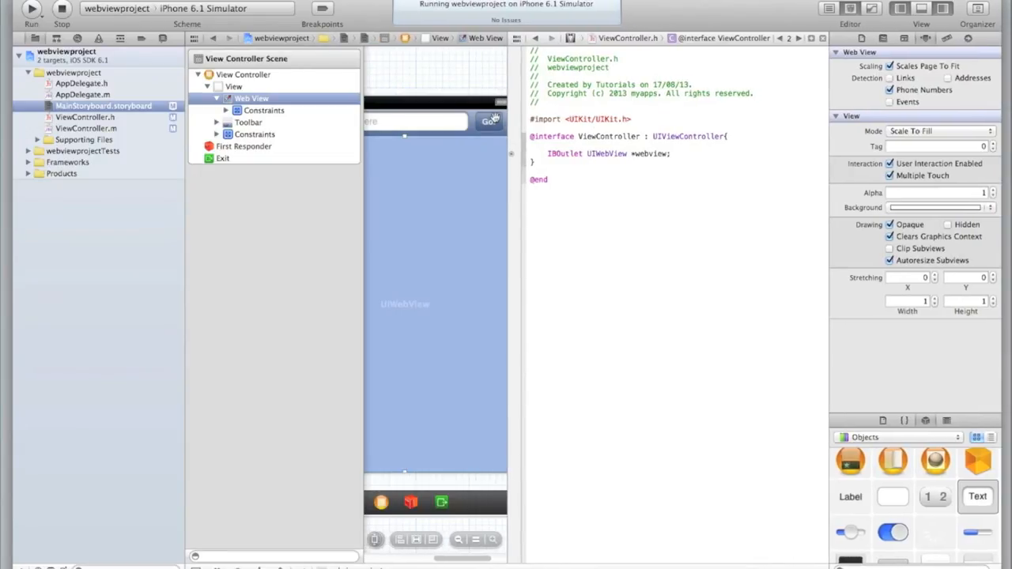
click(248, 122)
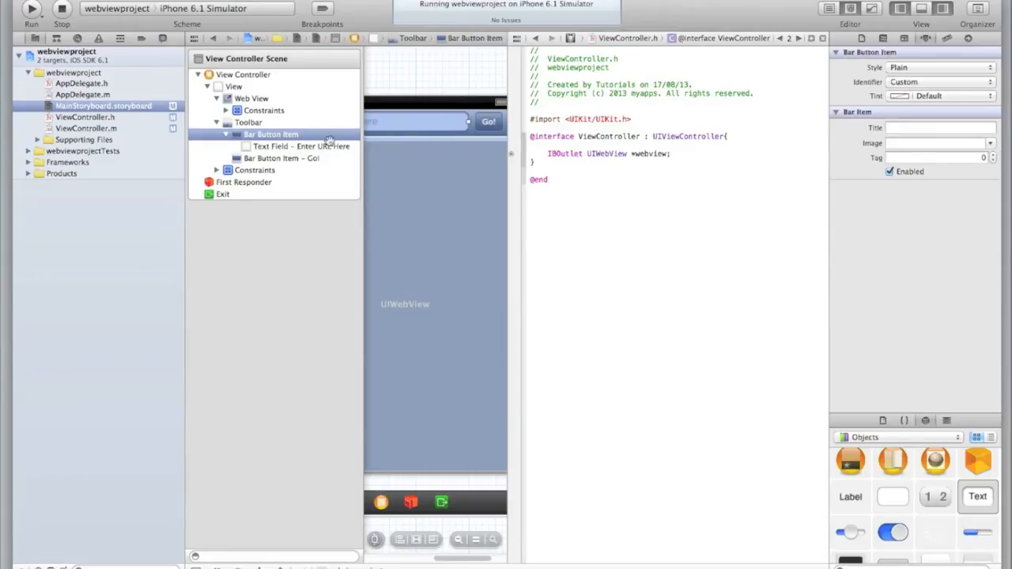
click(299, 145)
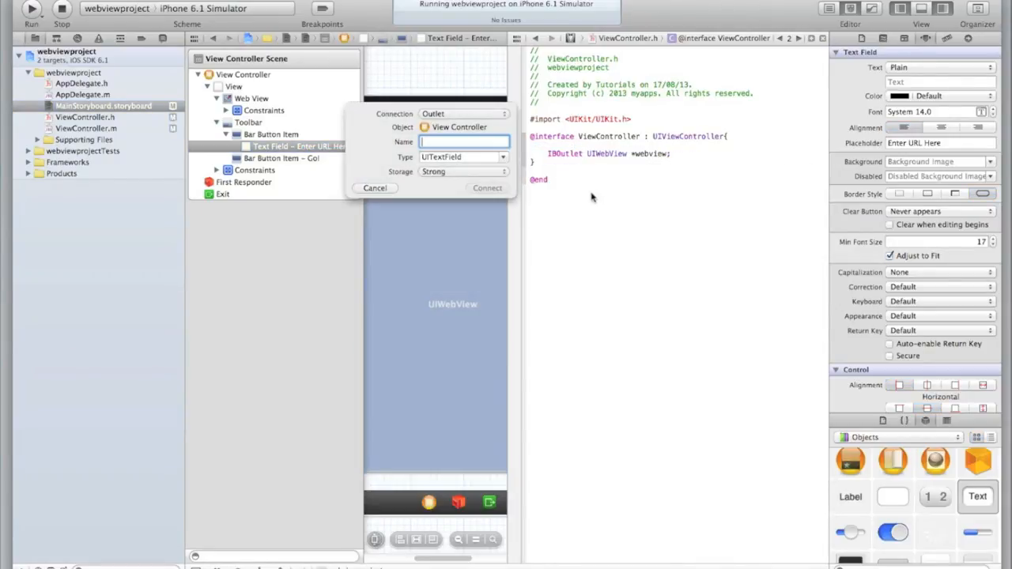
text(textField)
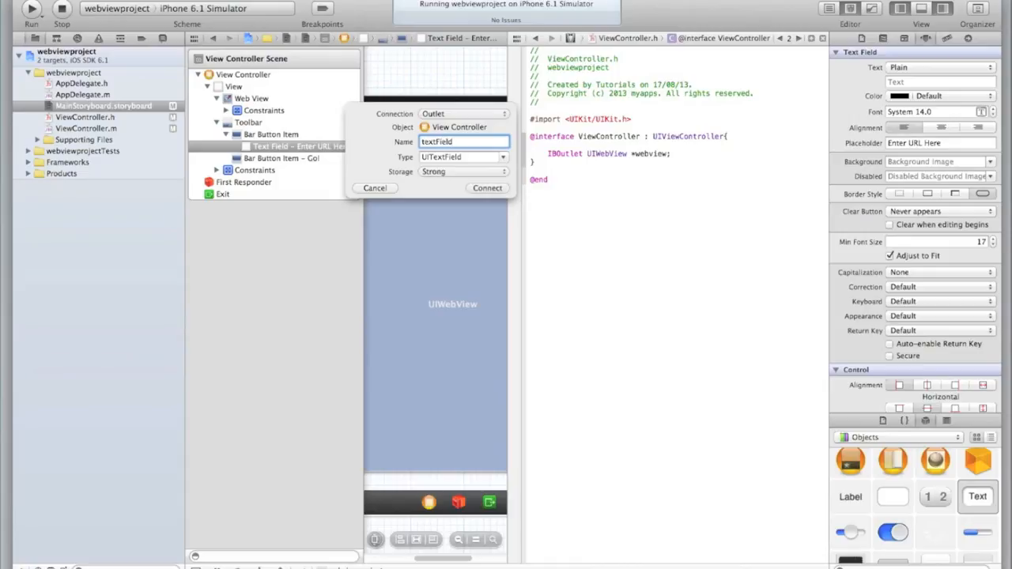
click(487, 186)
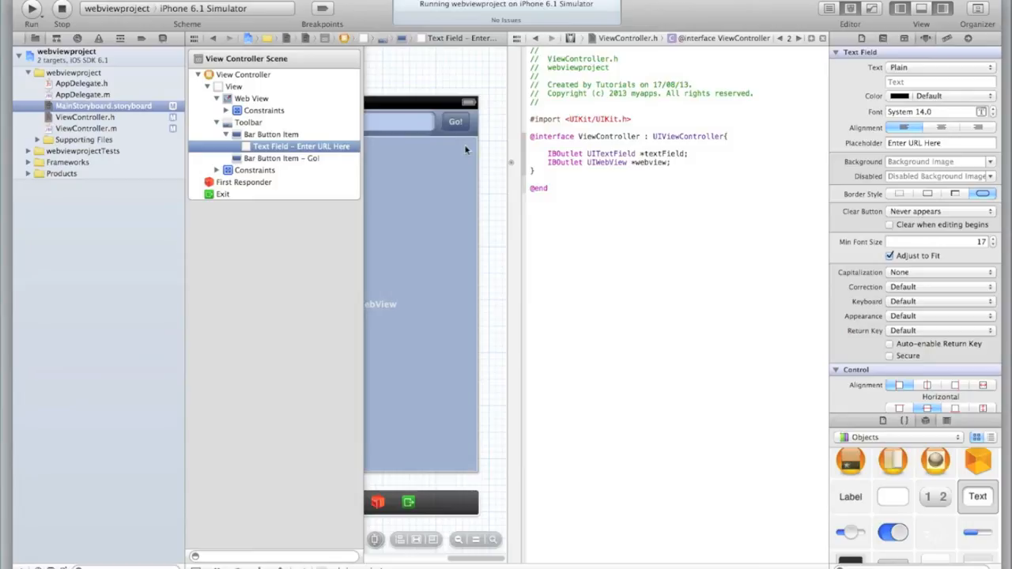
Wire the Go! button to a visitWebPage: IBAction in ViewController.h and open ViewController.m
click(455, 122)
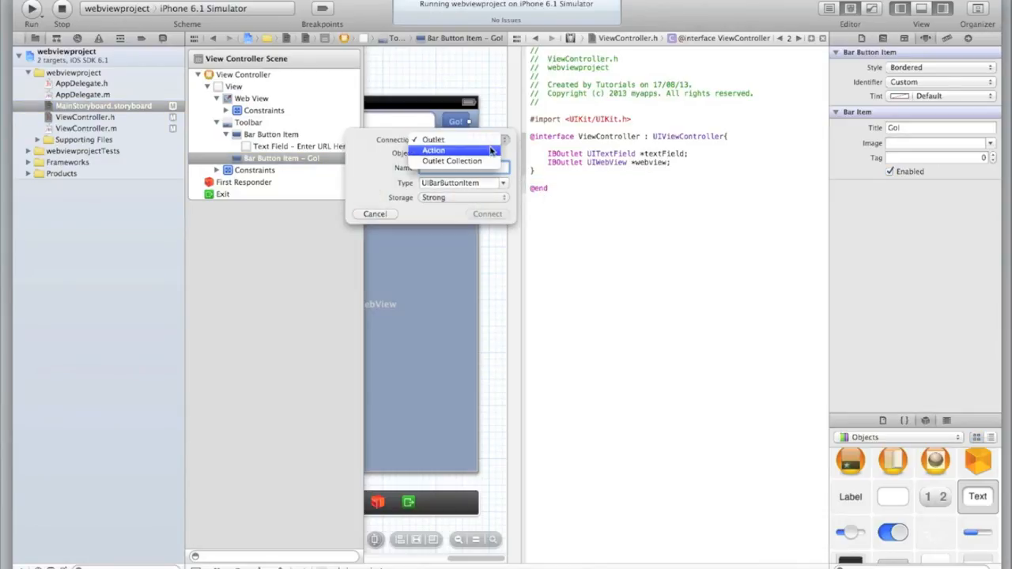
click(434, 151)
text(g)
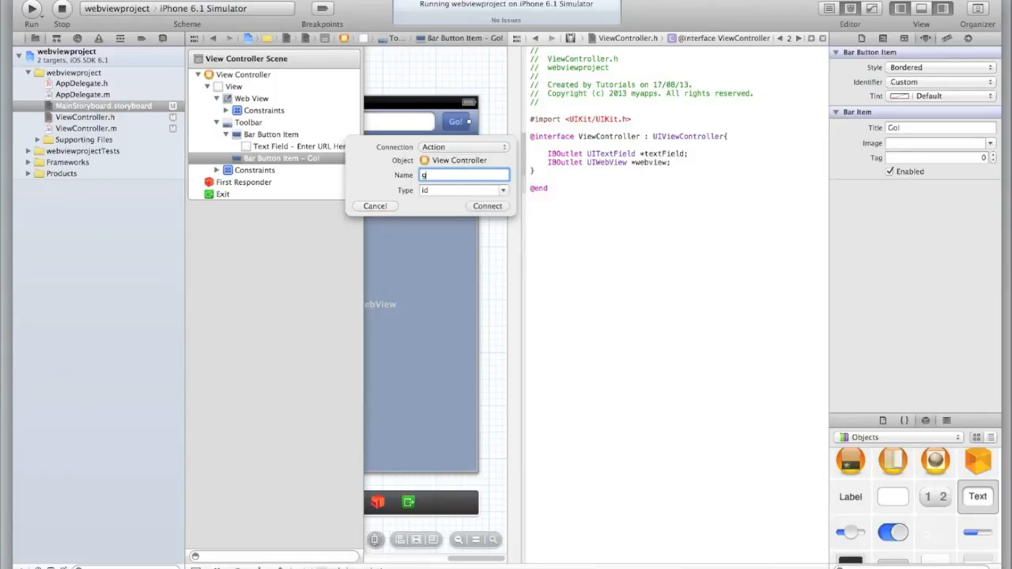
text(visitWebPa)
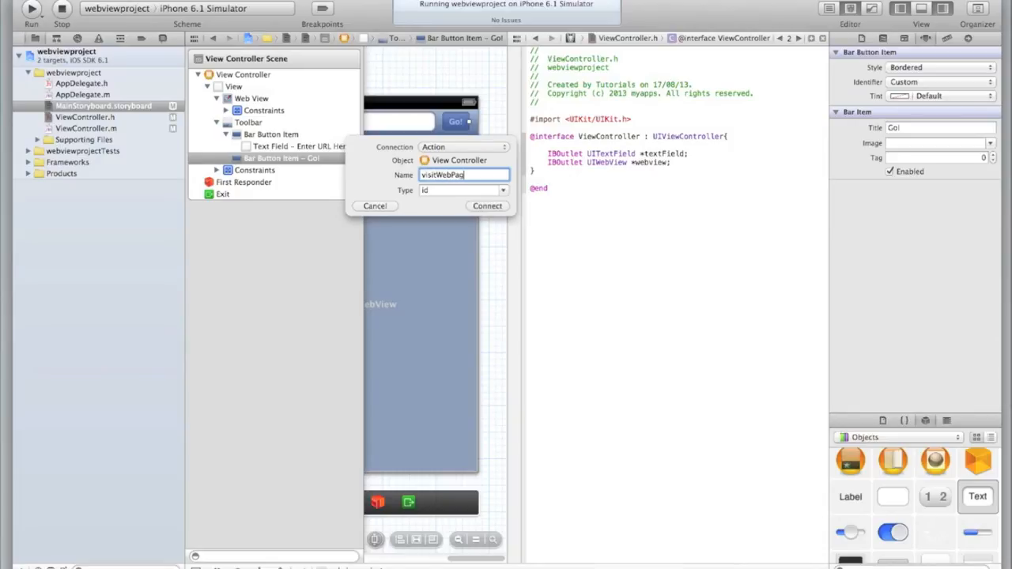
click(487, 205)
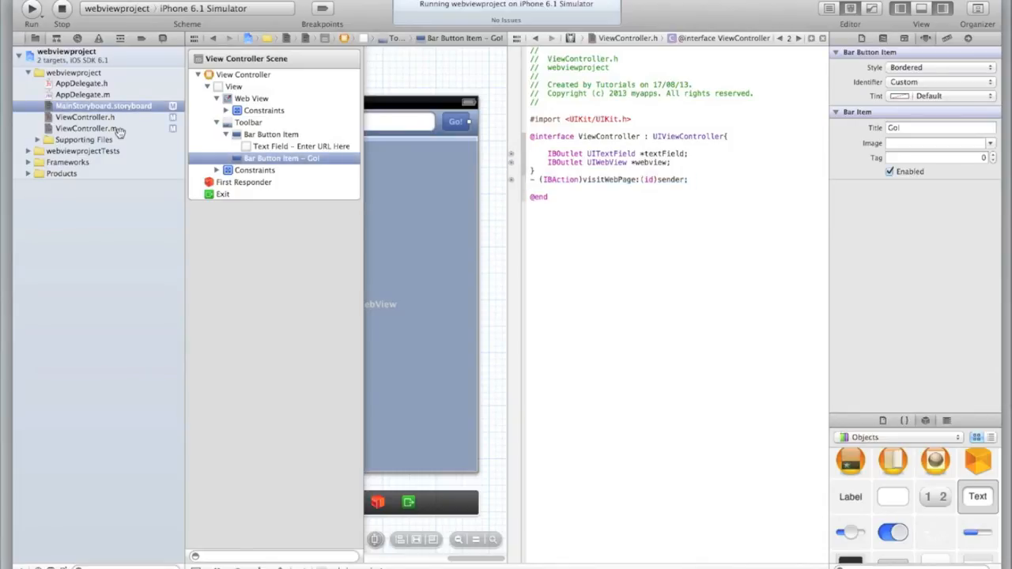
click(79, 128)
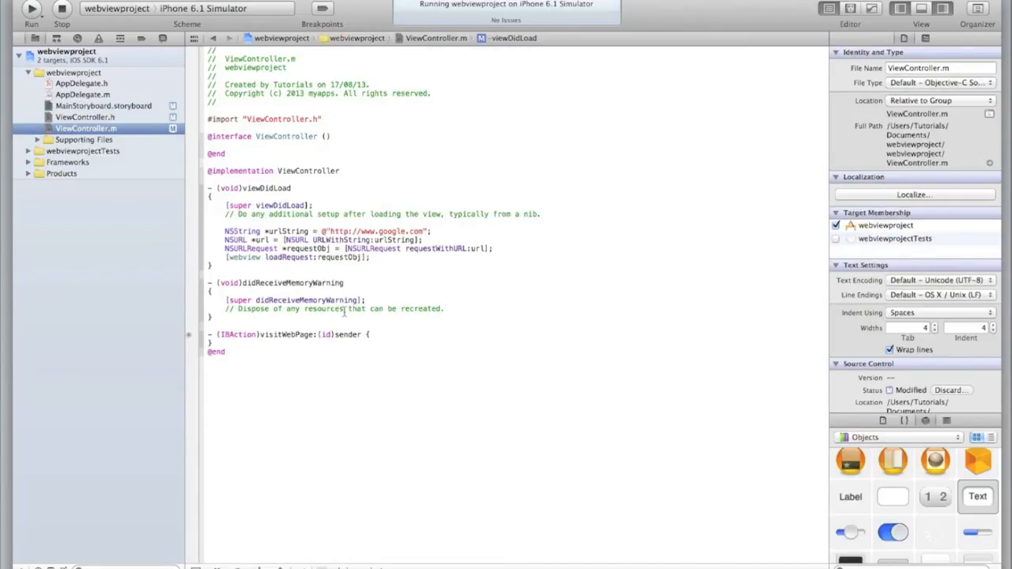
Copy the four page-loading lines from viewDidLoad into visitWebPage:
click(398, 335)
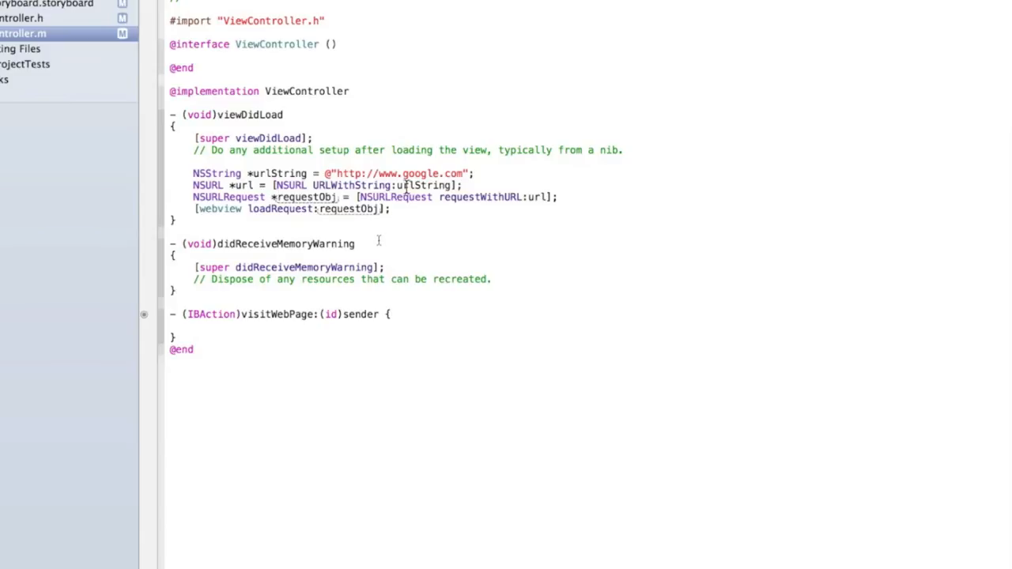
double_click(424, 172)
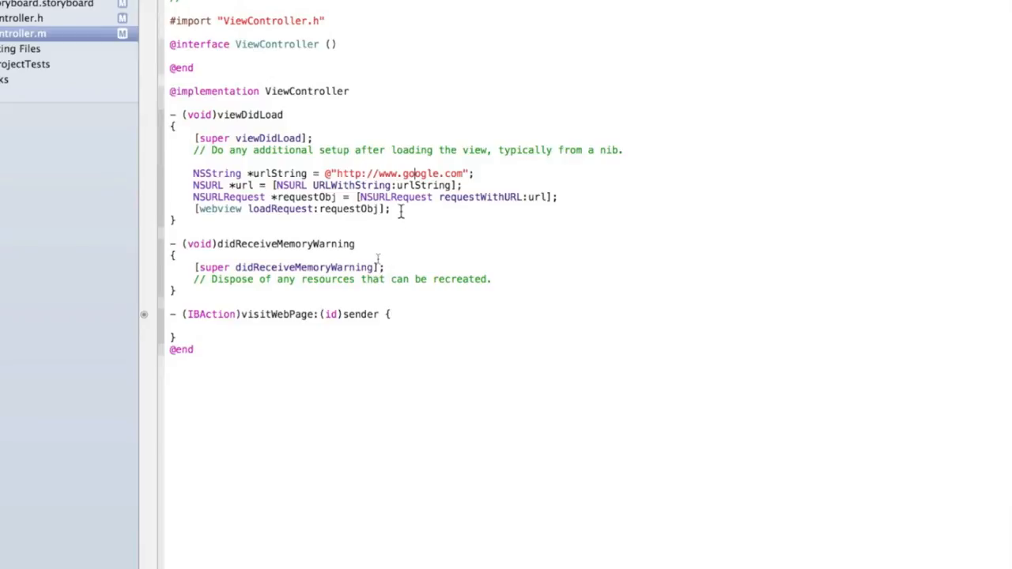
drag(192, 172, 389, 208)
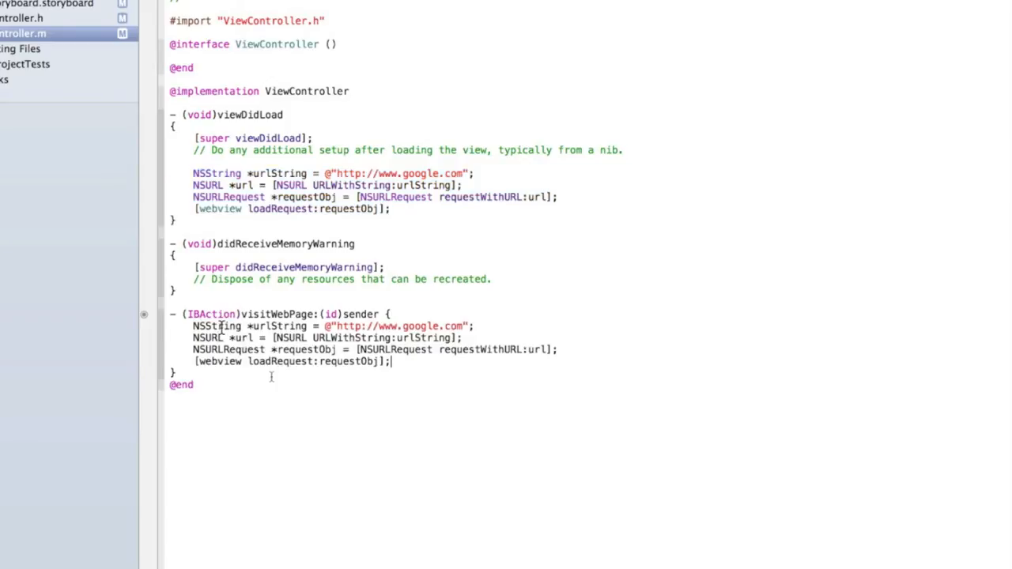
mouse_move(467, 326)
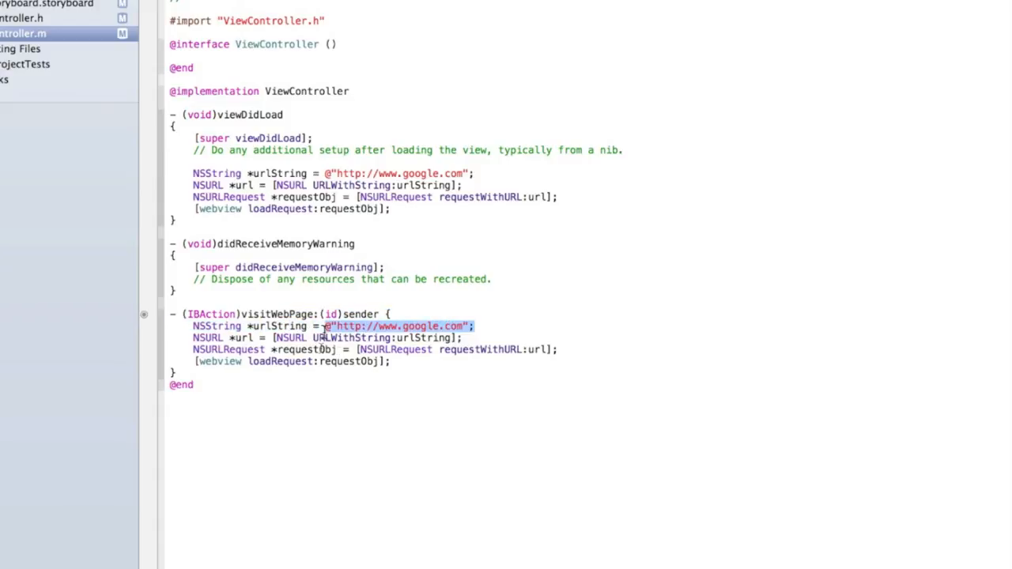
Replace the hard-coded Google address with textField.text in visitWebPage:
key(Delete)
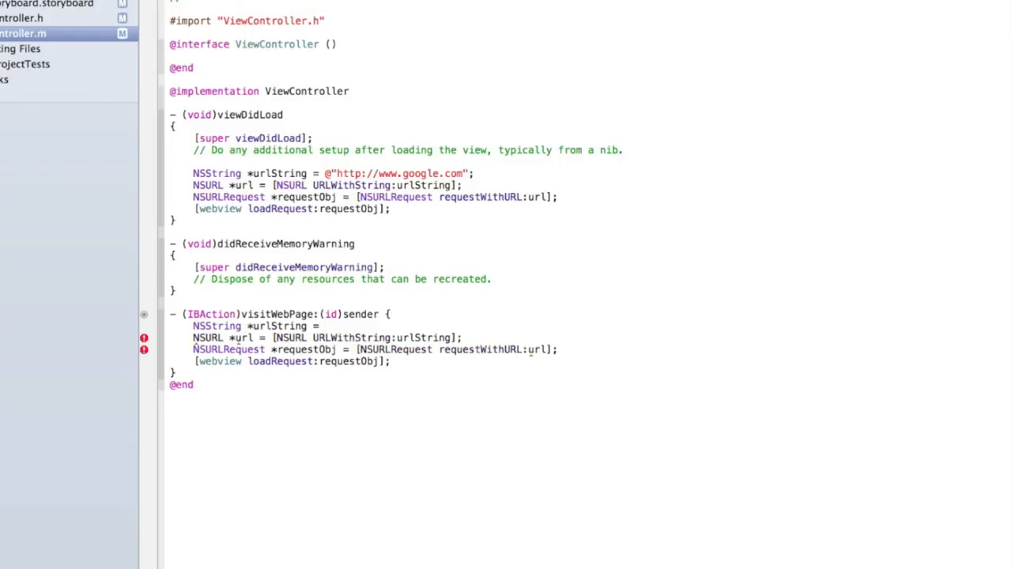
text(textField.text;)
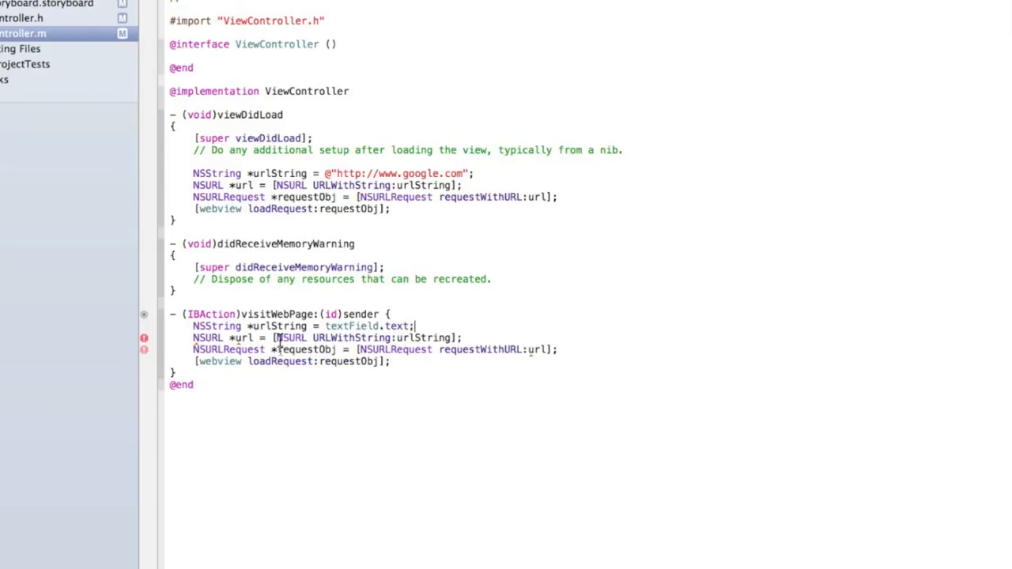
double_click(215, 325)
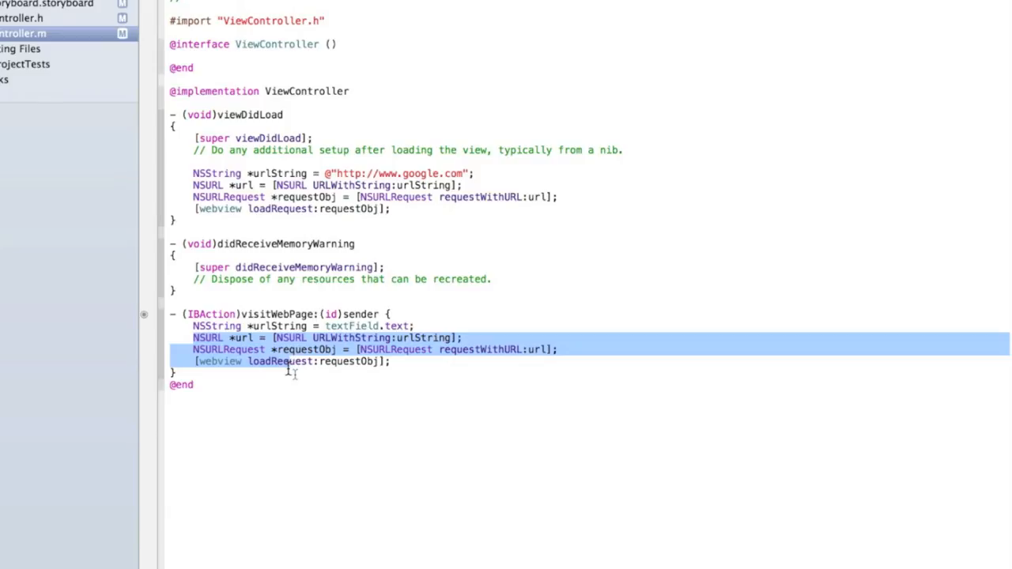
click(218, 362)
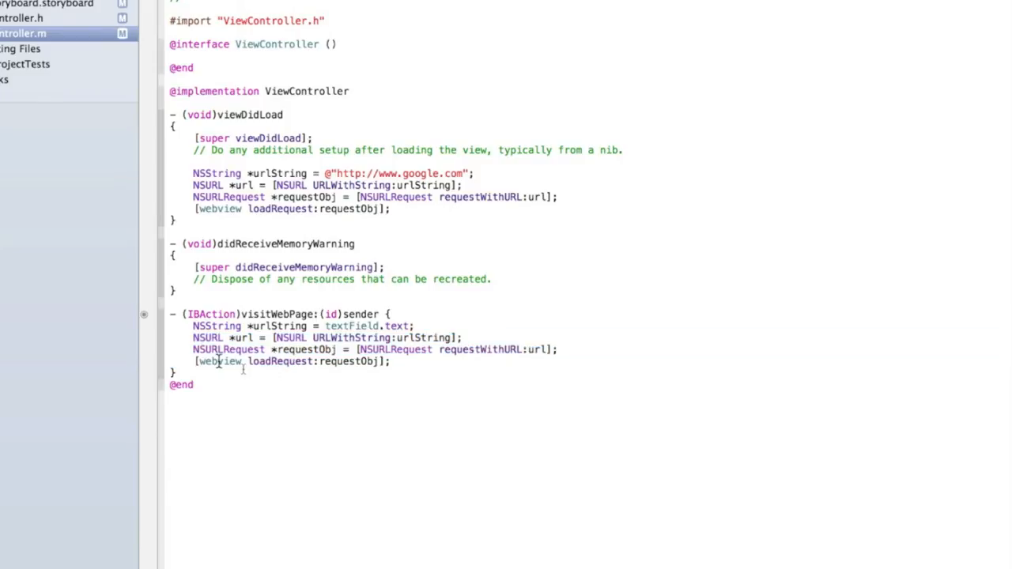
Rerun the updated app in the Simulator, stopping the old instance
click(32, 10)
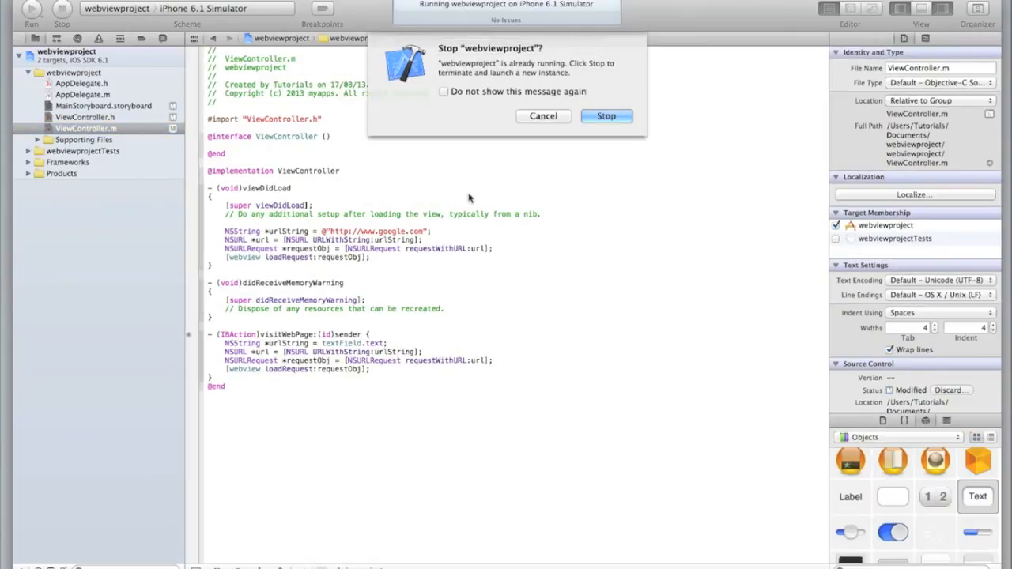
click(607, 116)
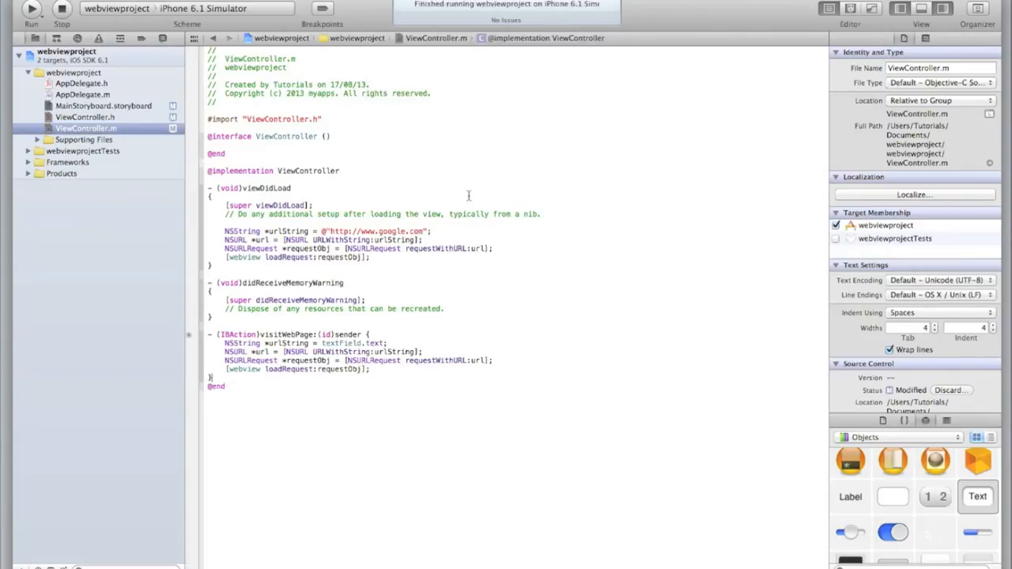
click(25, 18)
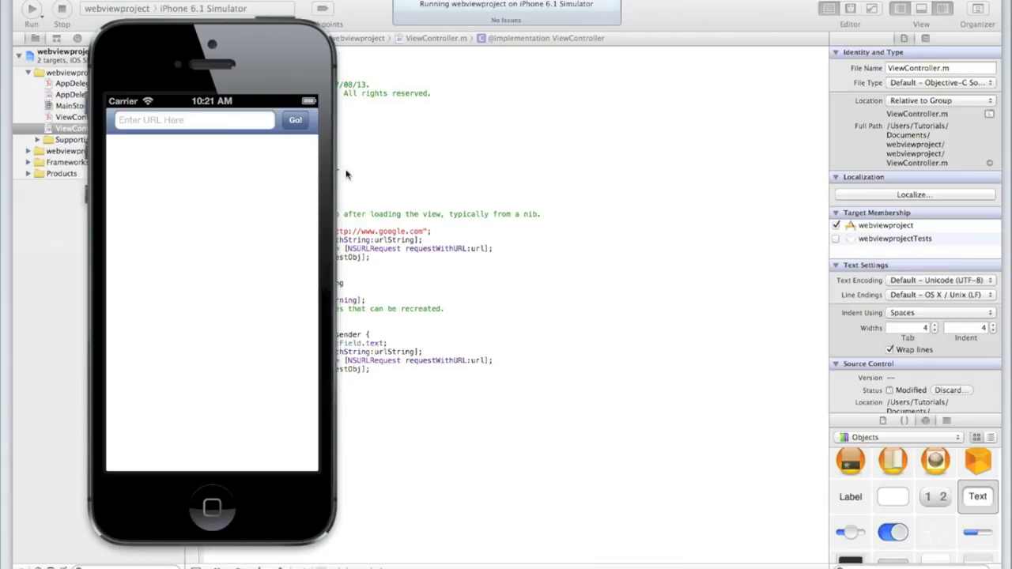
click(294, 120)
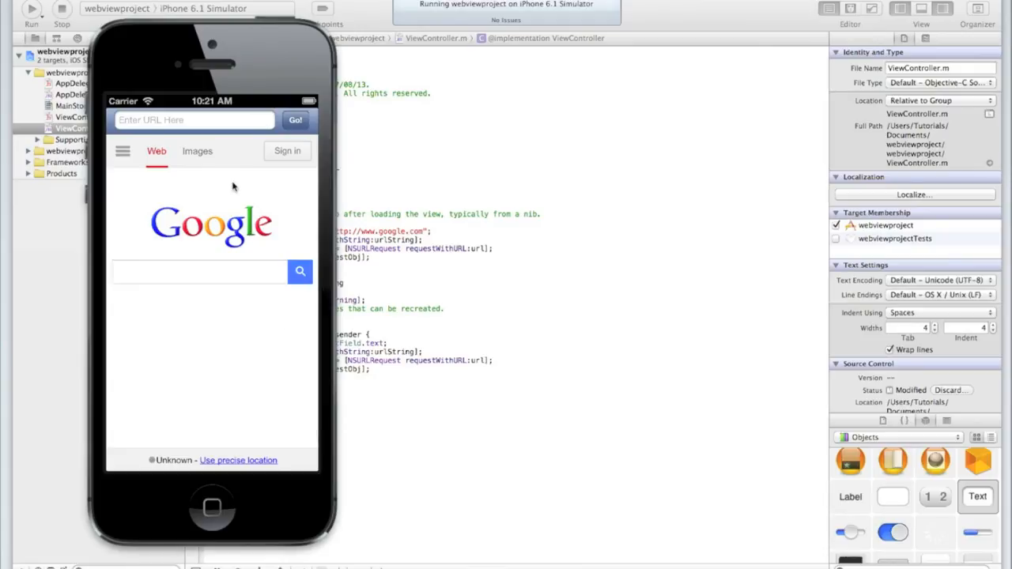
Enter the 99centsappdevelopment web address in the URL field and load it with Go!
click(193, 120)
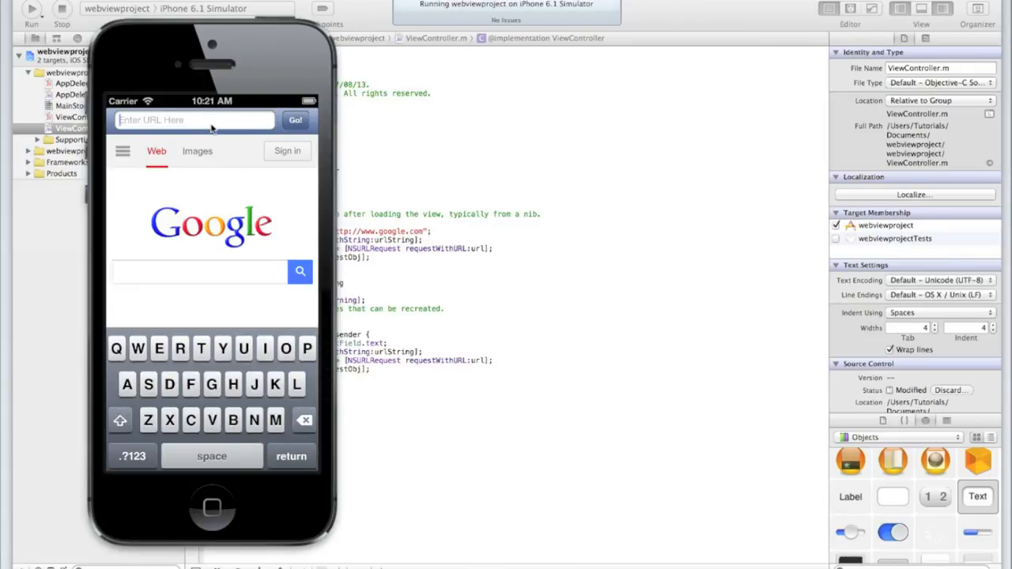
text(http://www.99cents)
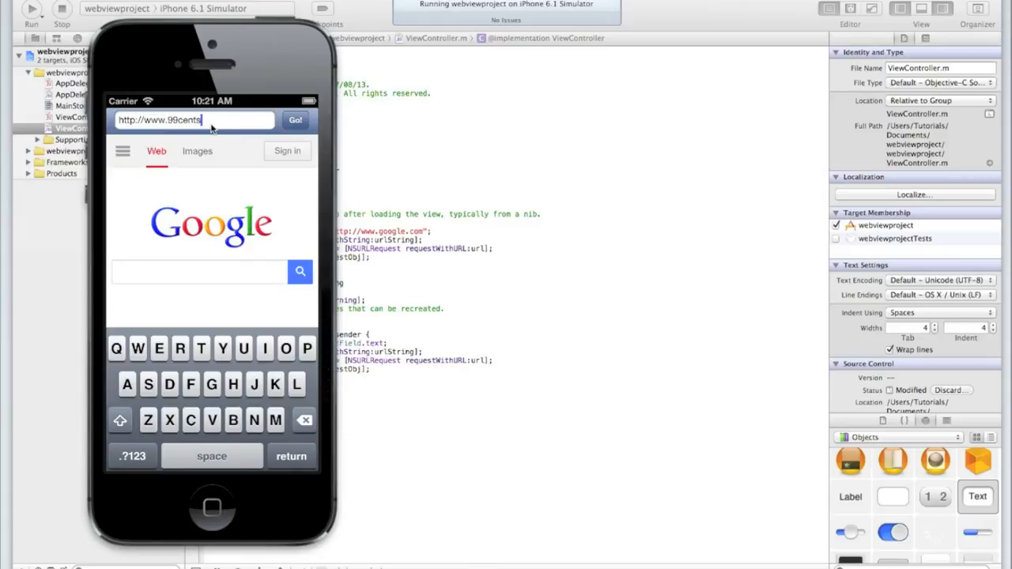
text(appdevelopment.com)
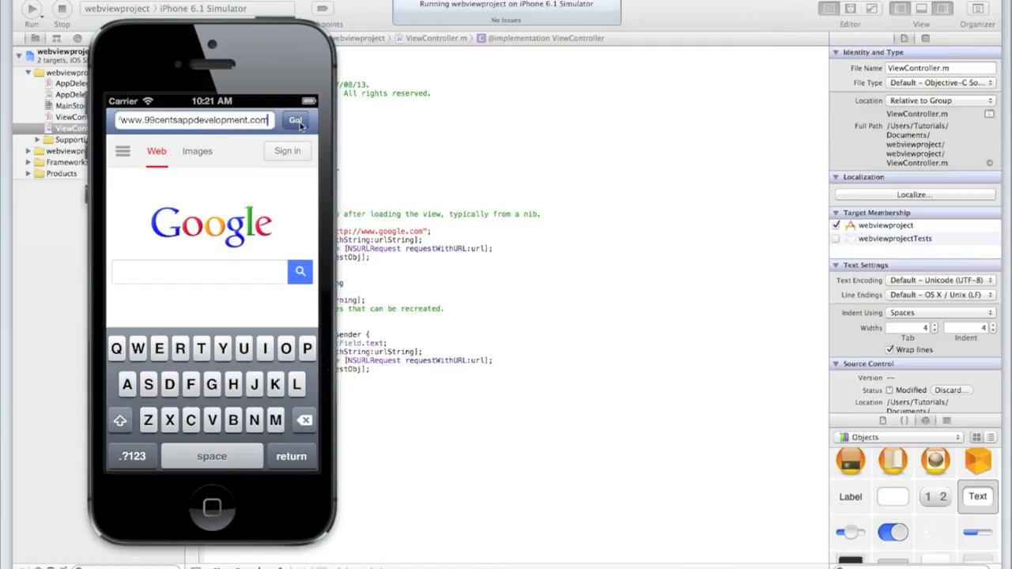
mouse_move(261, 225)
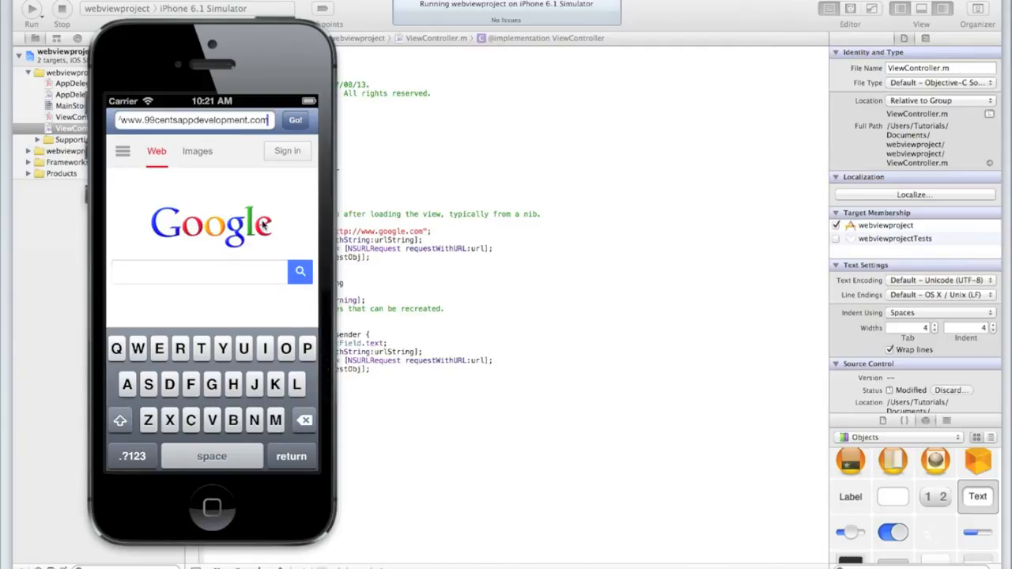
click(294, 121)
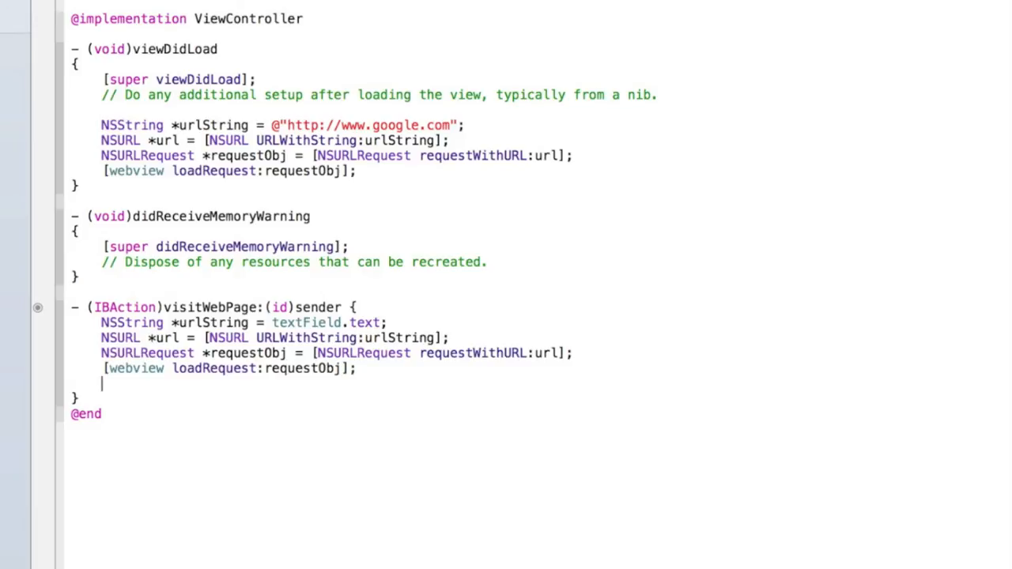
Add [textField resignFirstResponder]; as the last line of visitWebPage: to dismiss the keyboard
text([textField])
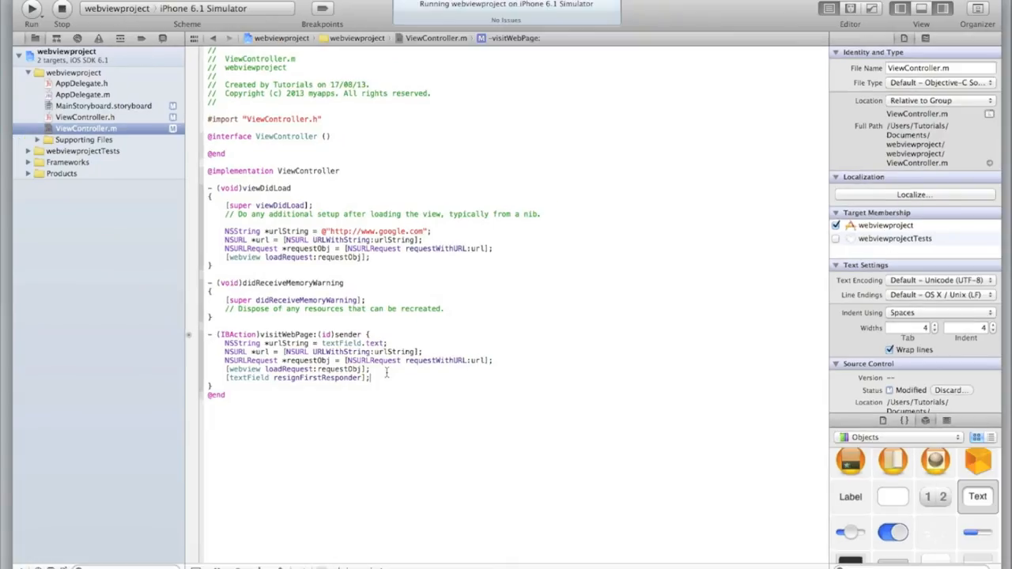
Rerun the app, stopping the already running instance in the dialog
click(30, 12)
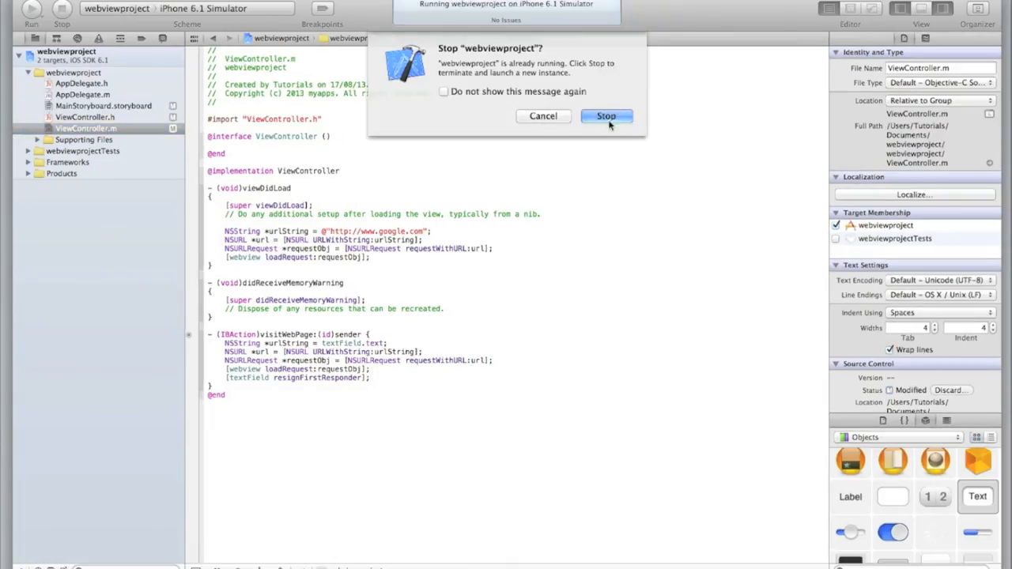
click(607, 116)
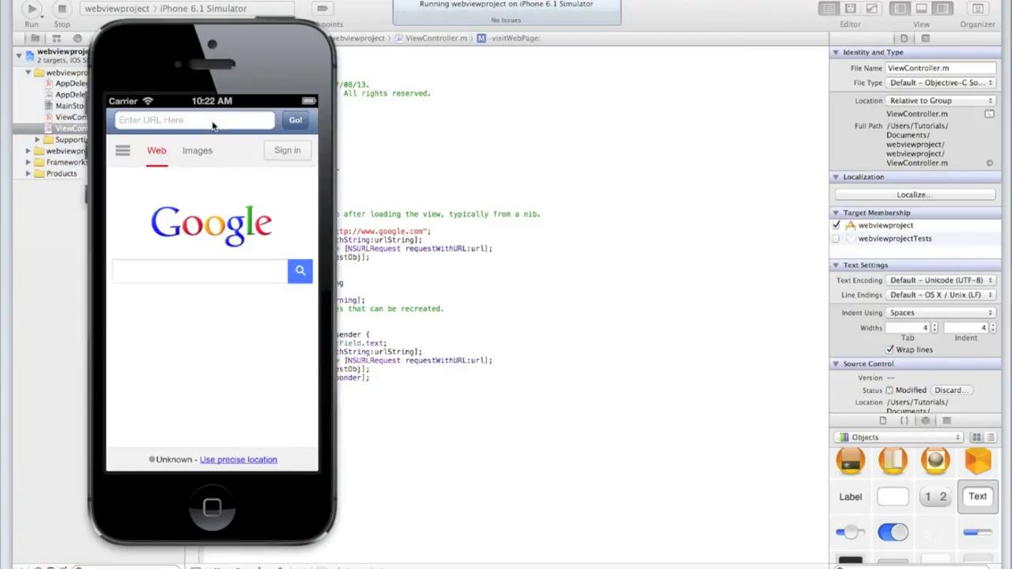
Enter the 99centsappdevelopment.com address, tap Go to load the site and scroll the page
text(http://ww)
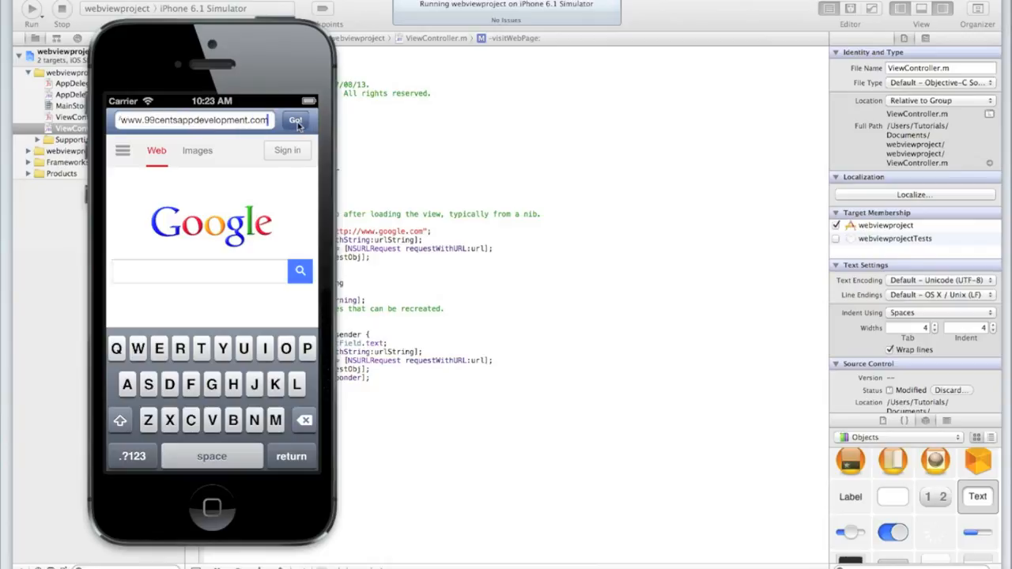
click(294, 120)
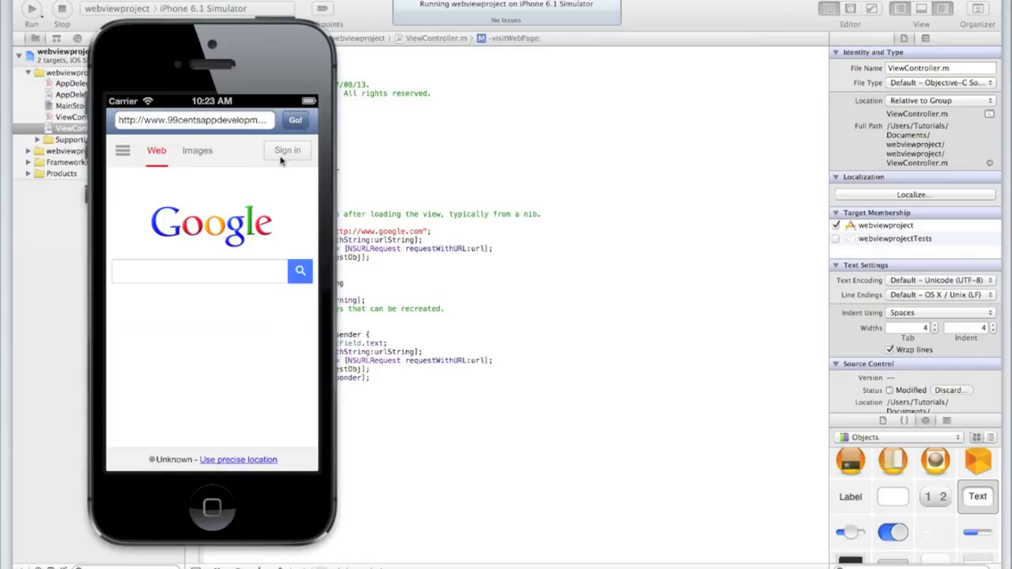
mouse_move(221, 262)
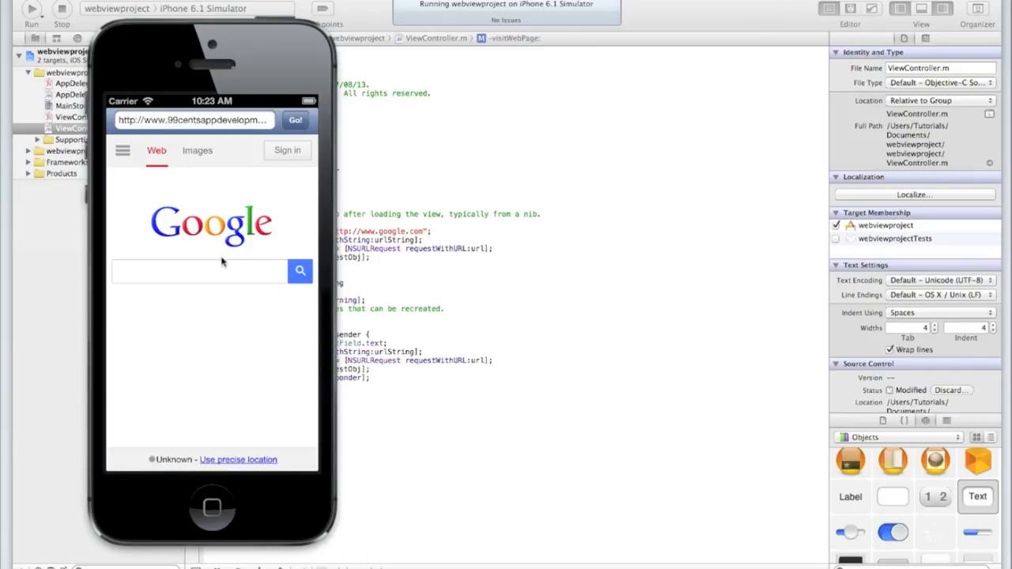
click(294, 121)
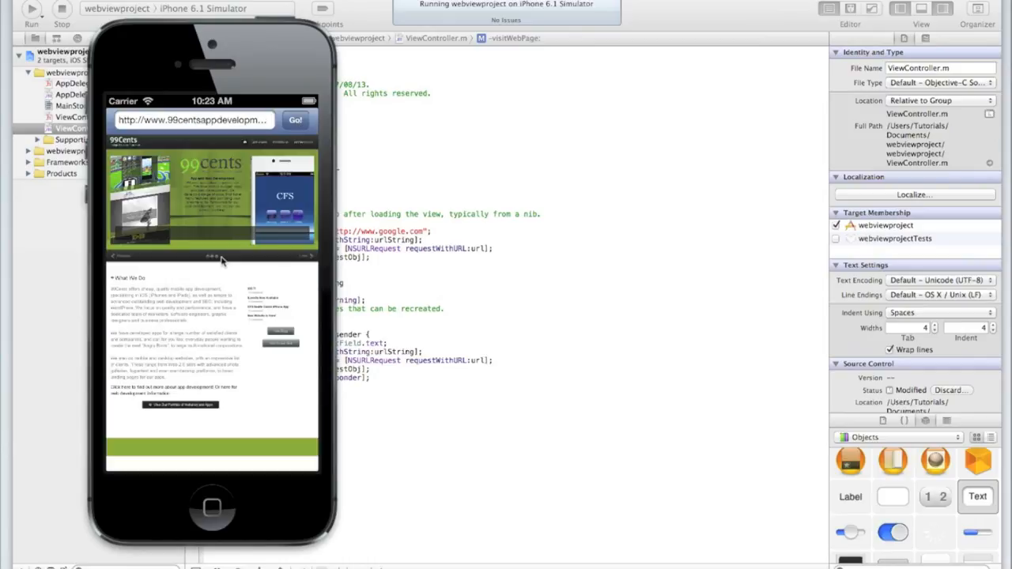
mouse_move(193, 332)
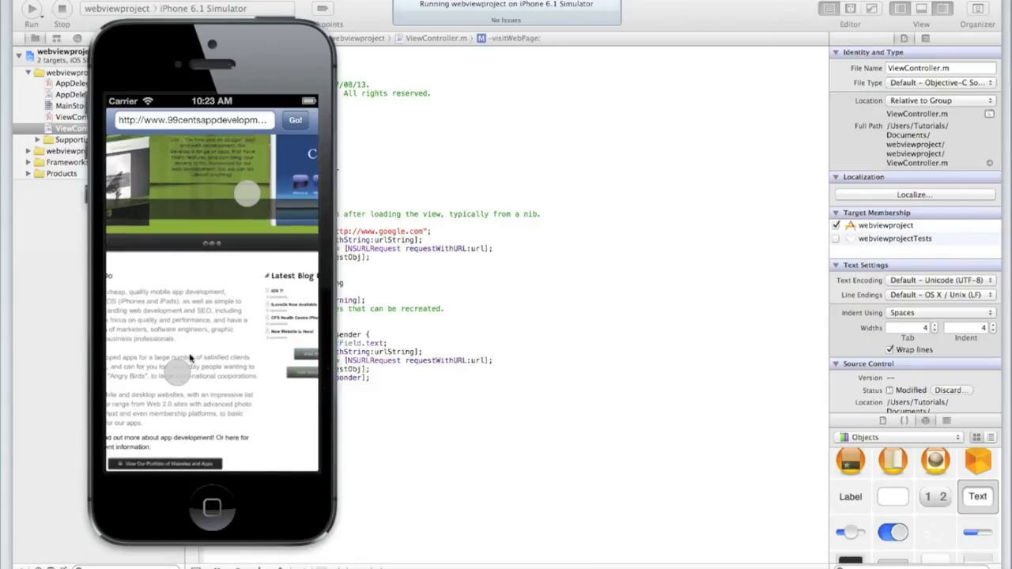
scroll(right, 3)
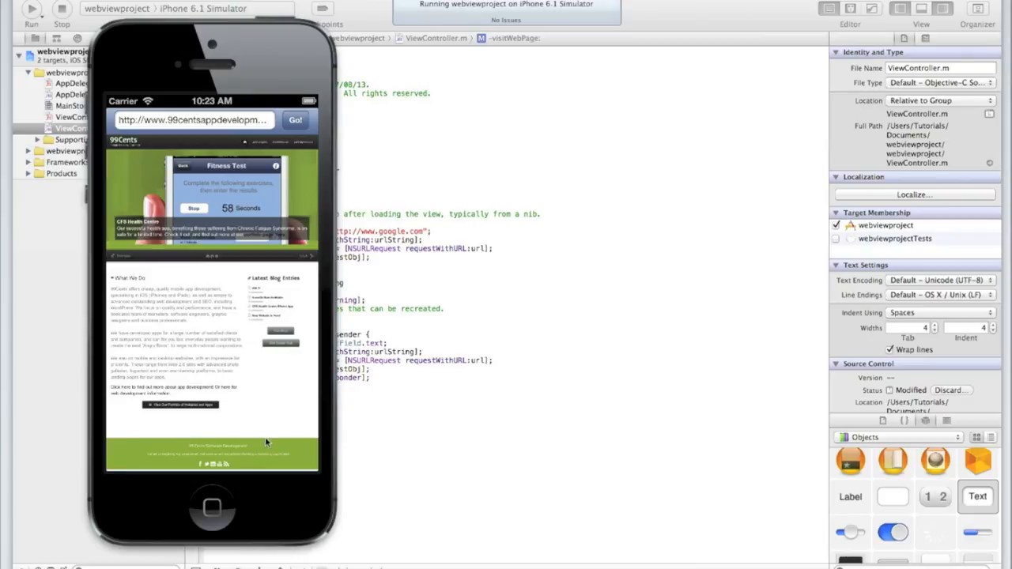
mouse_move(207, 396)
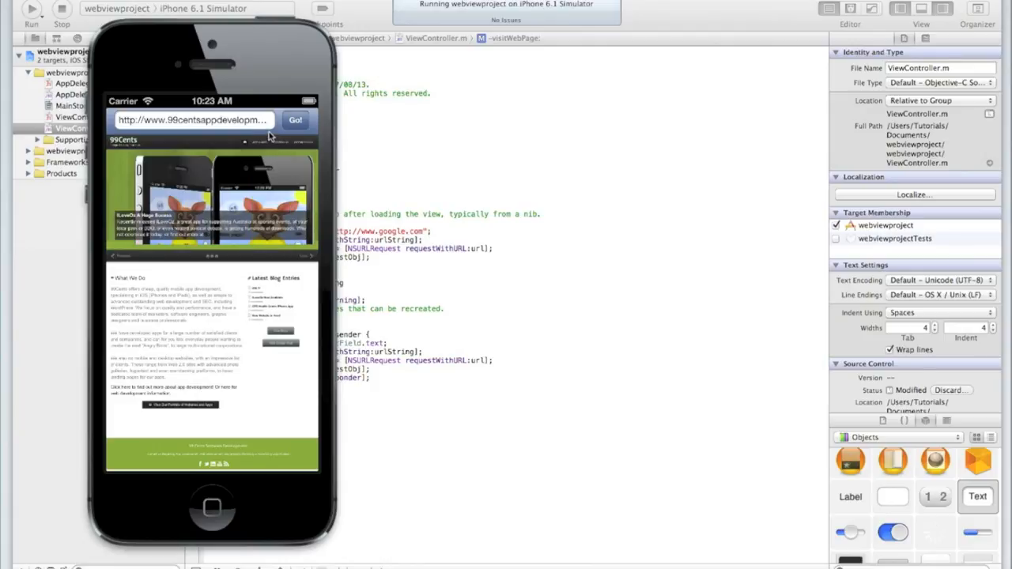
mouse_move(297, 135)
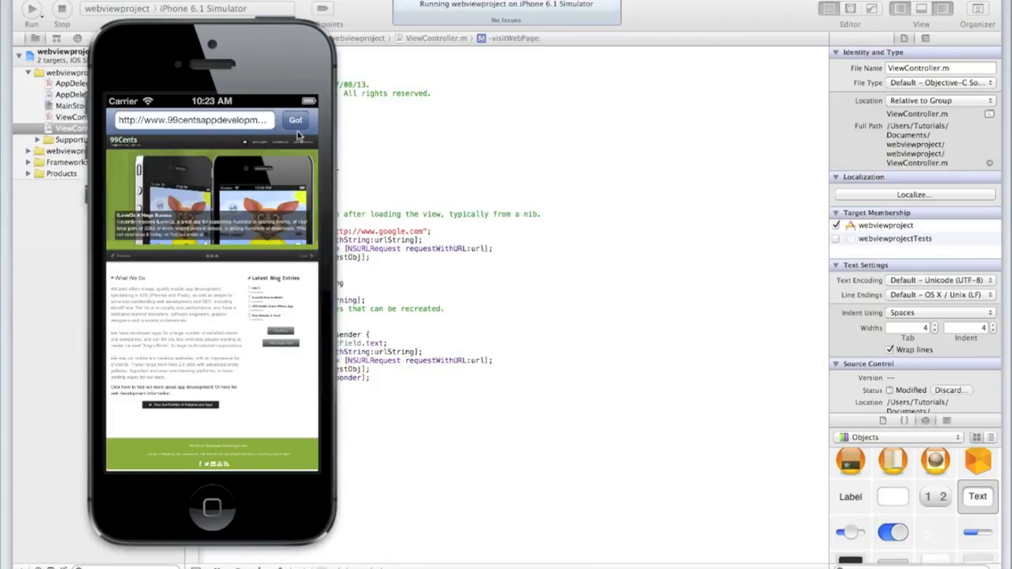